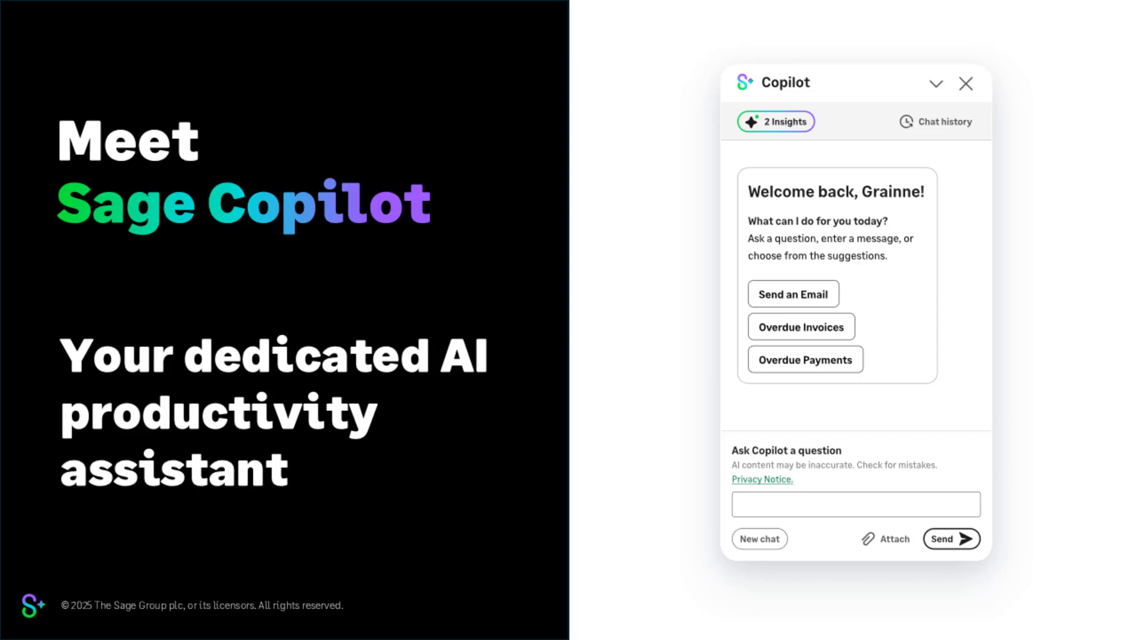
- Open the '2 insights' Copilot panel from the business Summary page
left_click(775, 121)
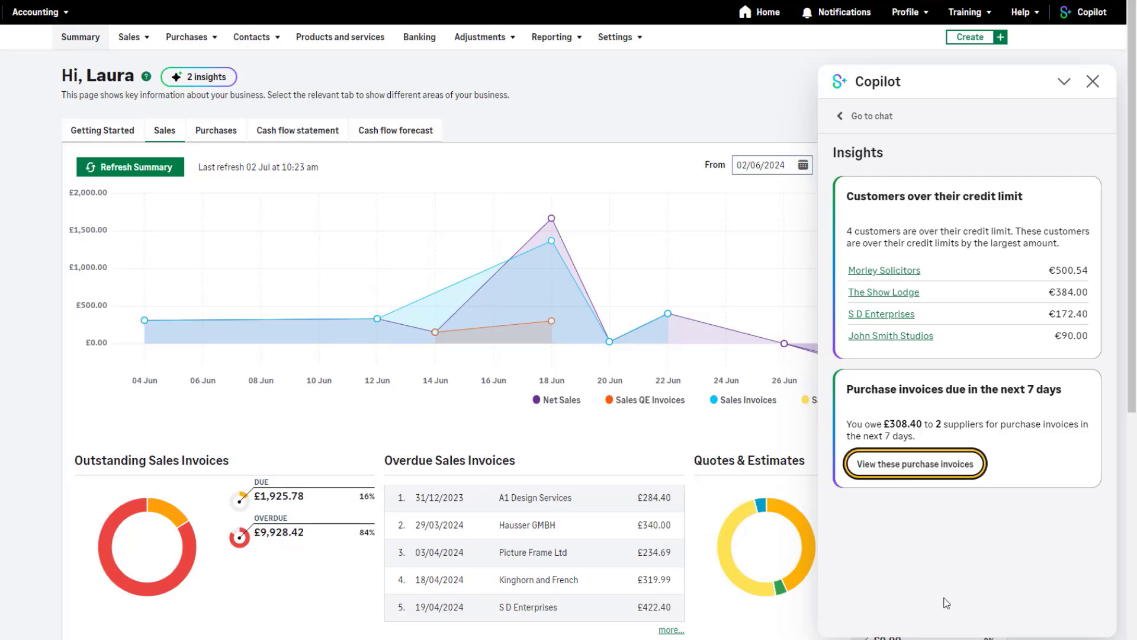
- Filter Purchase Invoices to the two due within 7 days, then go to Sales Invoices
left_click(913, 463)
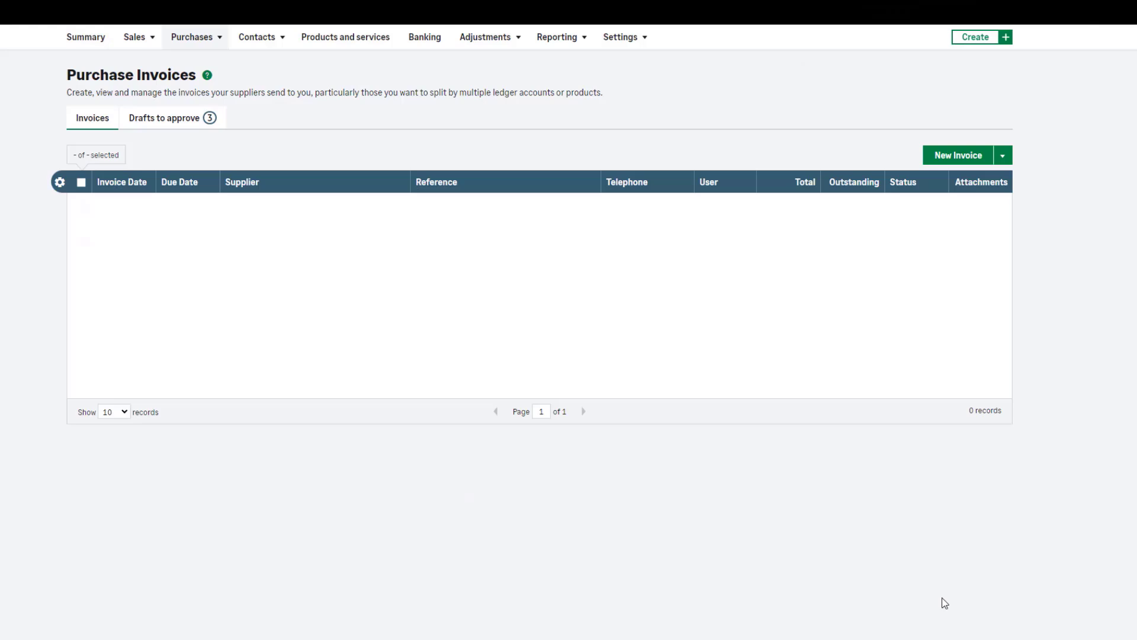
left_click(1095, 12)
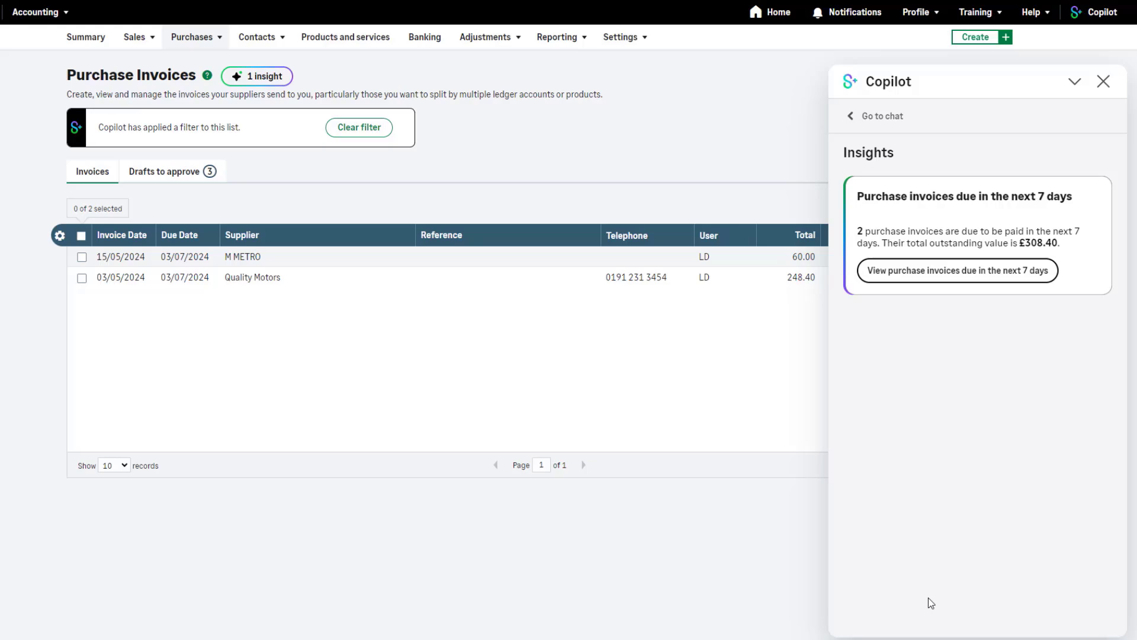
left_click(133, 36)
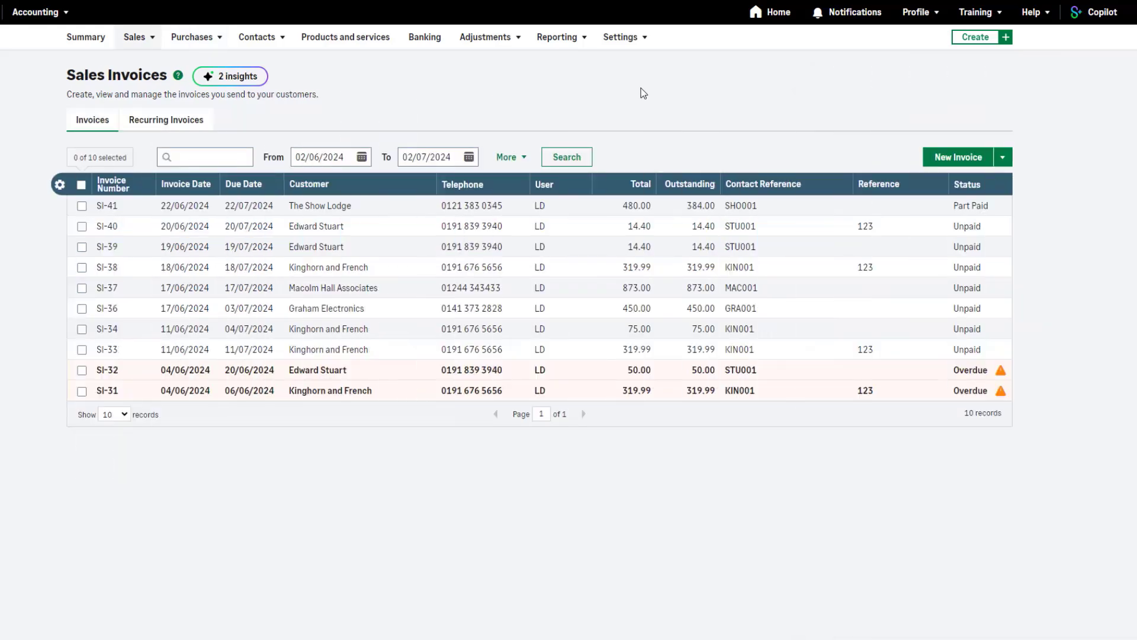
- Open the Copilot insights for the Sales Invoices list
left_click(238, 77)
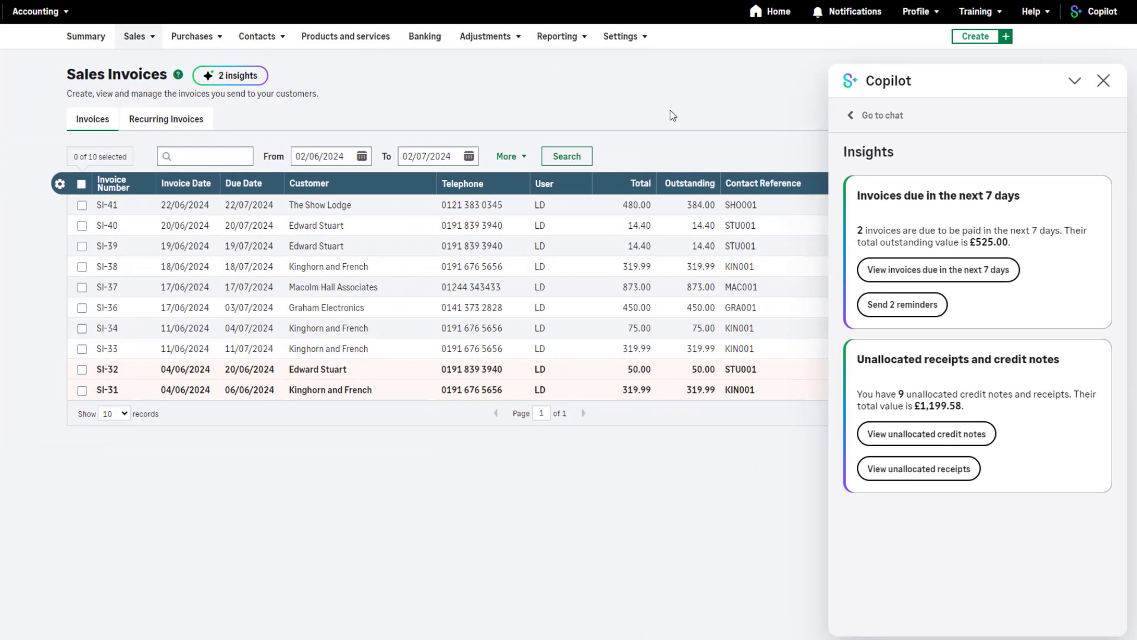
mouse_move(1013, 292)
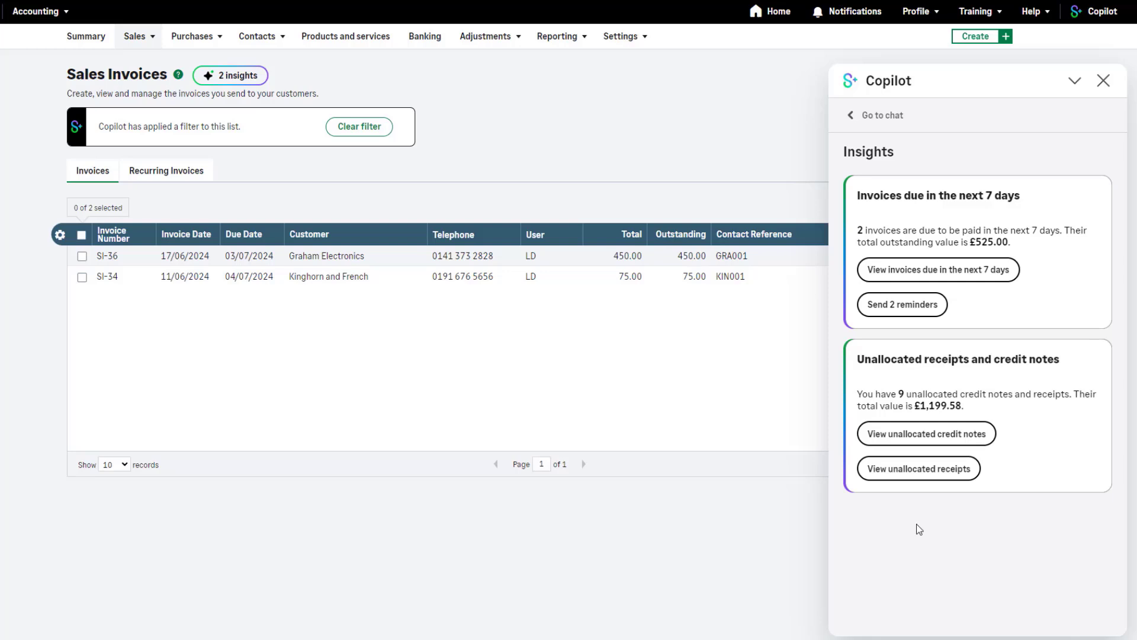
mouse_move(814, 551)
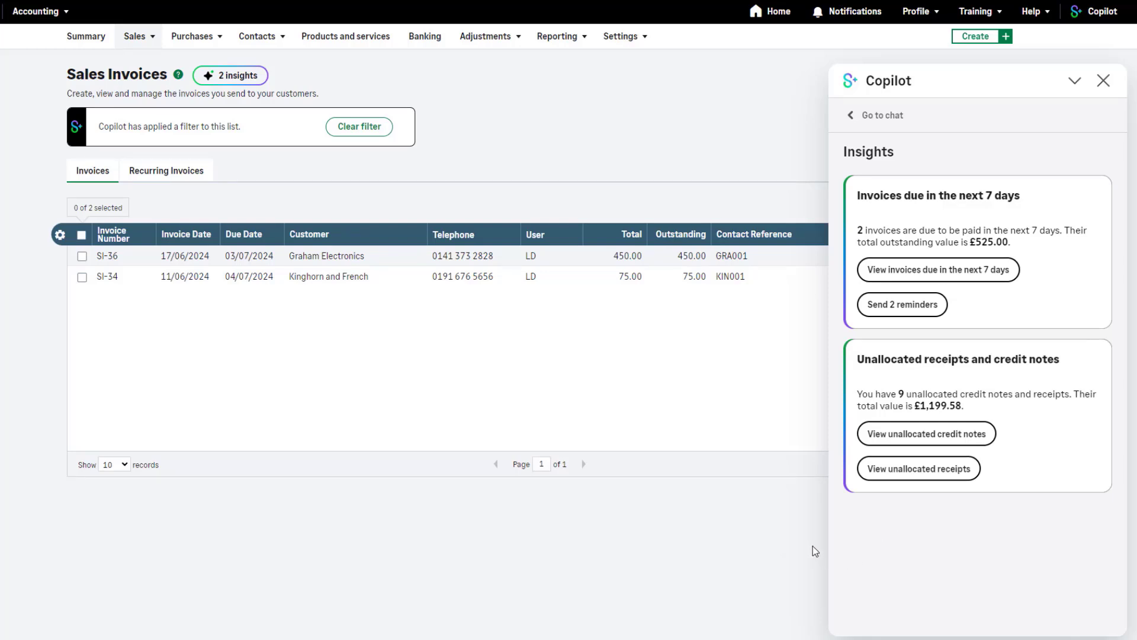
mouse_move(796, 552)
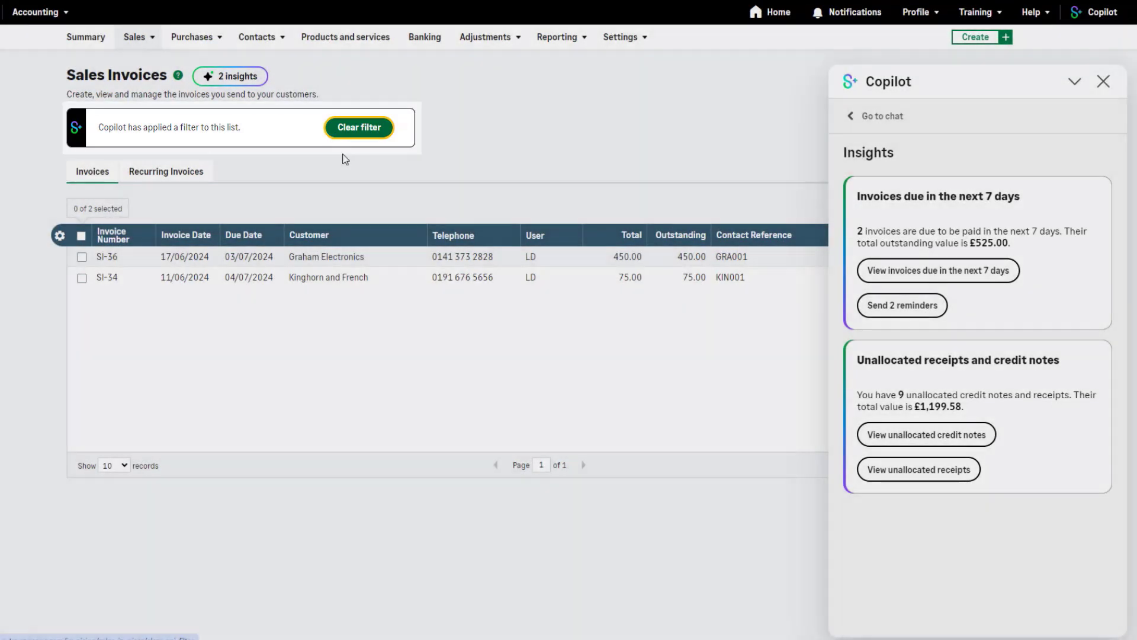
- Clear the invoice filter, list unallocated credit notes, and open credit note SCN-6
left_click(358, 127)
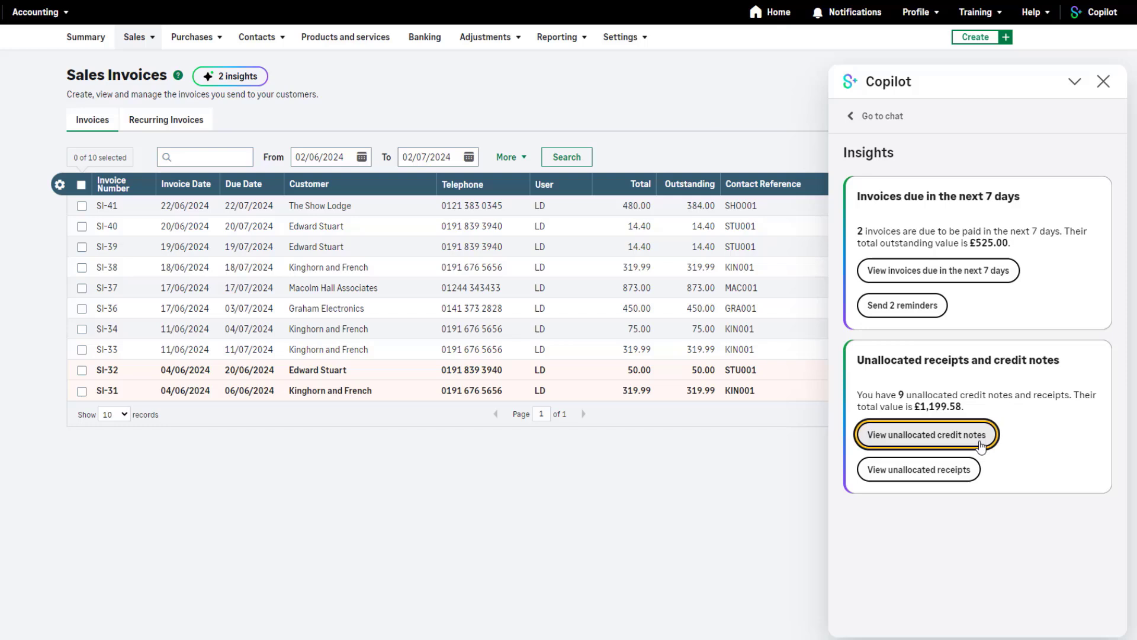
left_click(925, 434)
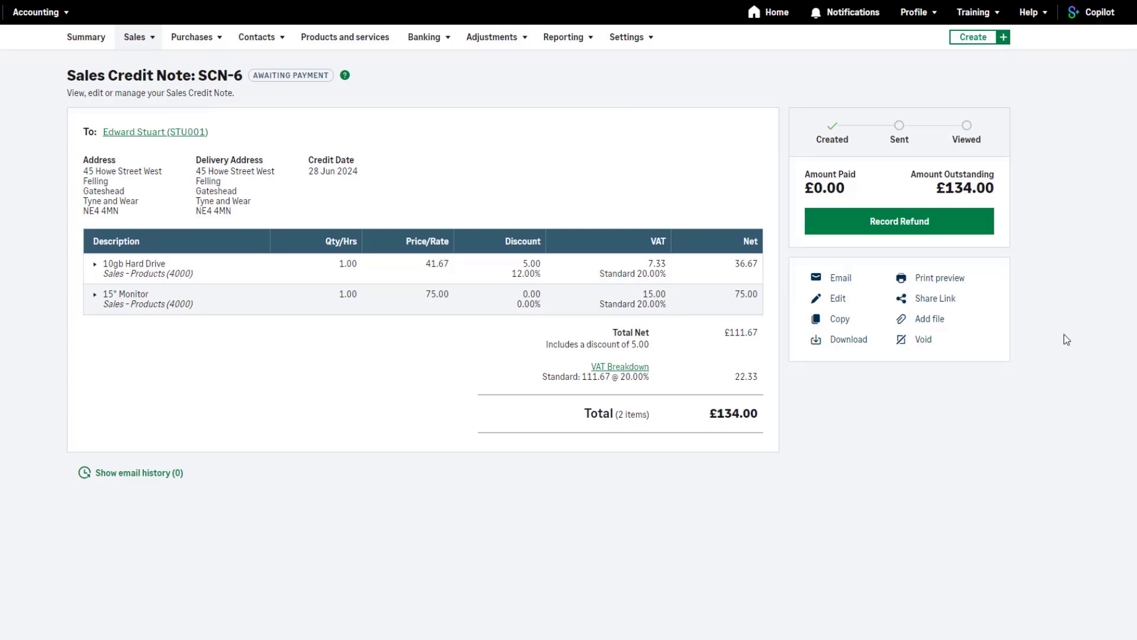
mouse_move(985, 239)
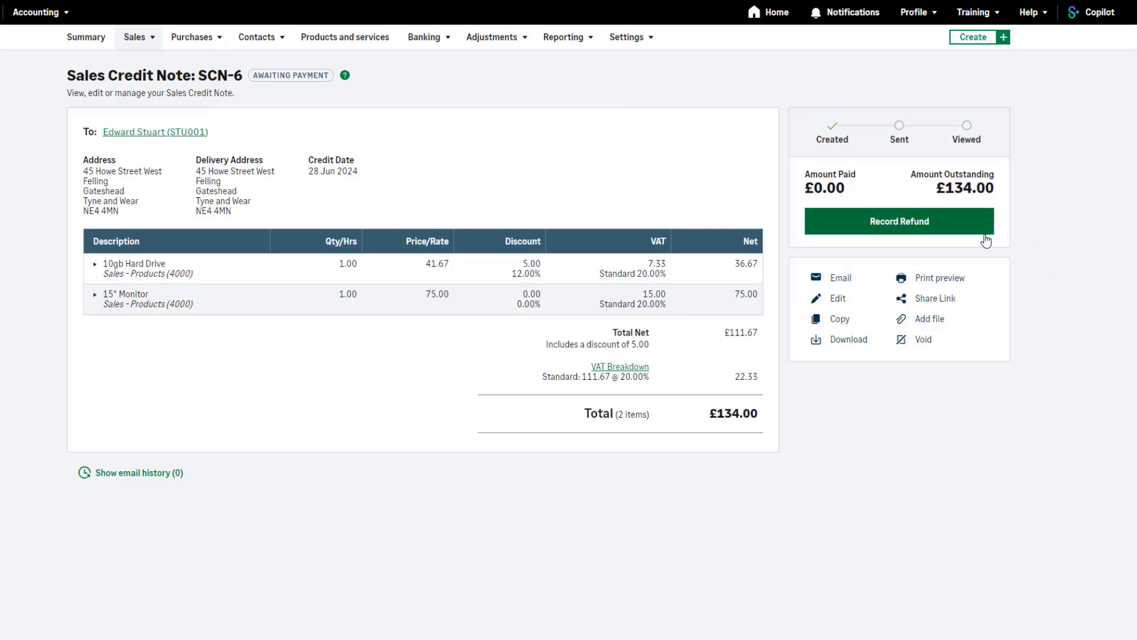
left_click(898, 221)
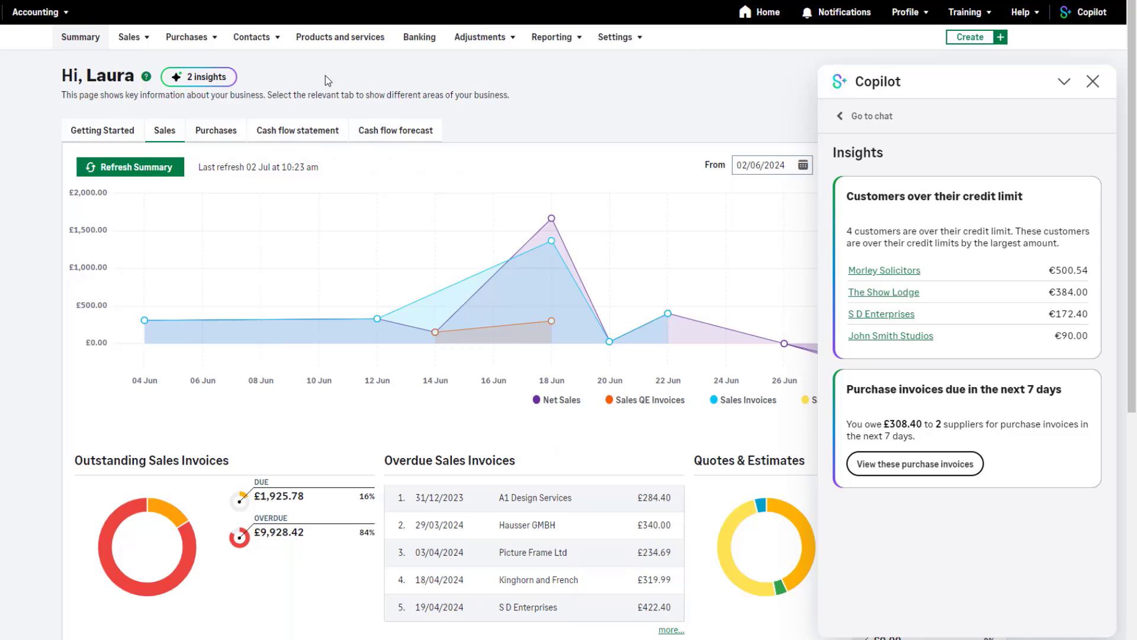
mouse_move(678, 108)
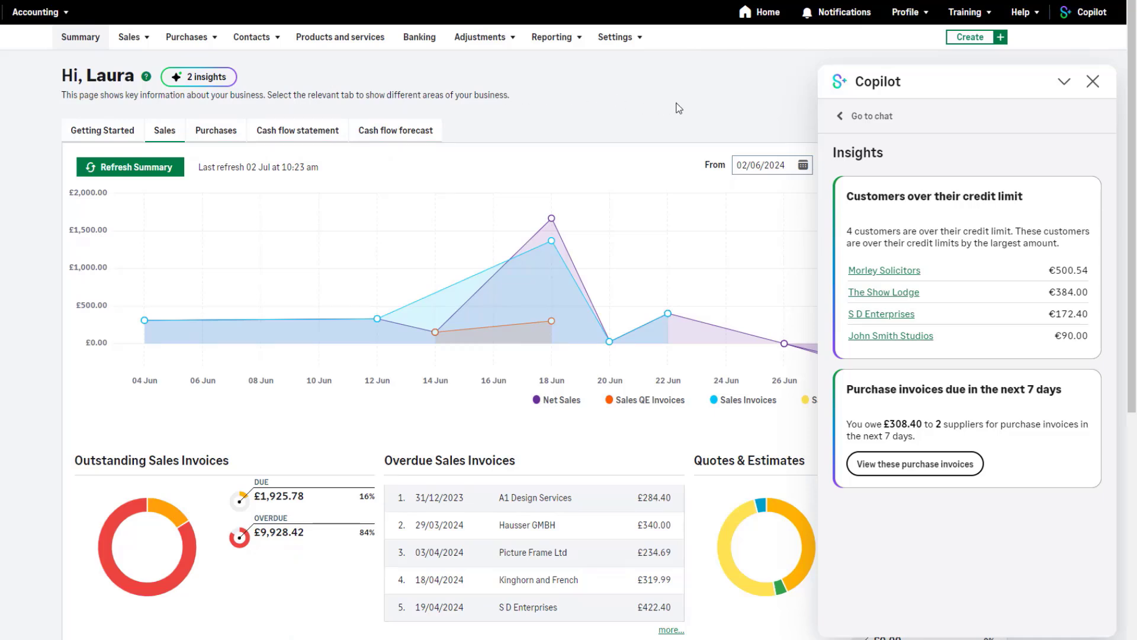
mouse_move(682, 108)
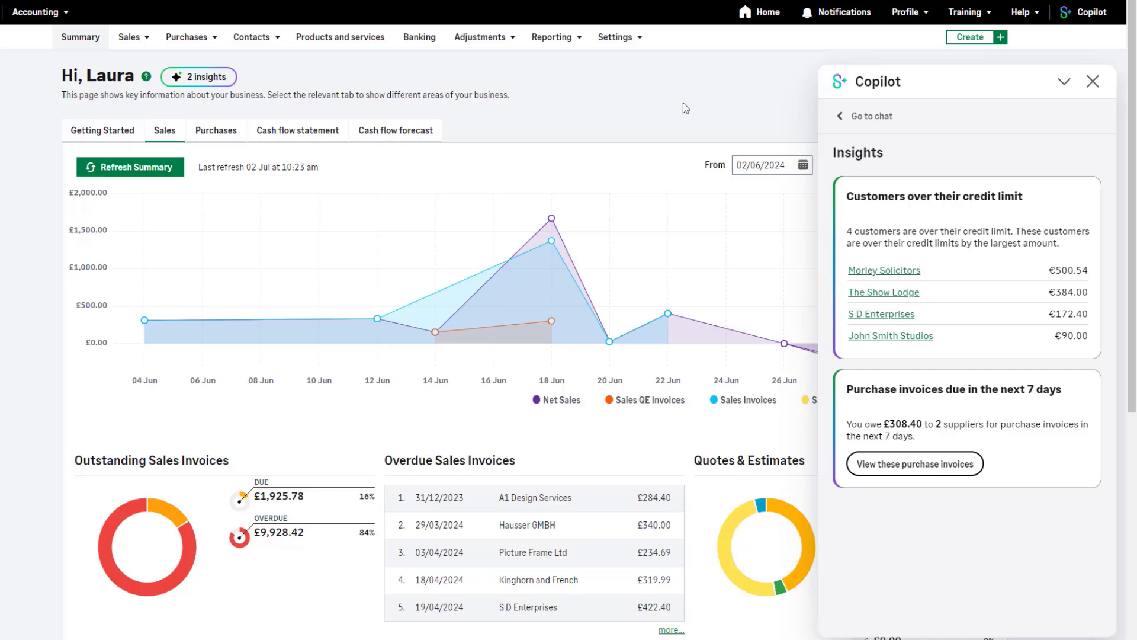
mouse_move(889, 335)
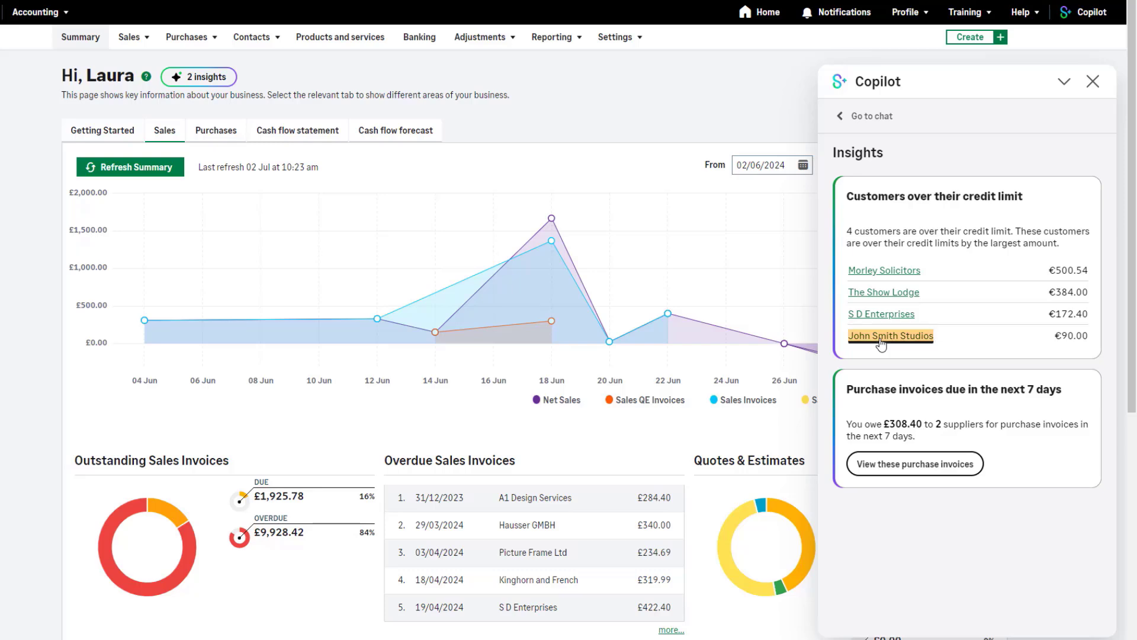
- Open John Smith Studios from the credit-limit insight and close the Copilot panel
left_click(890, 335)
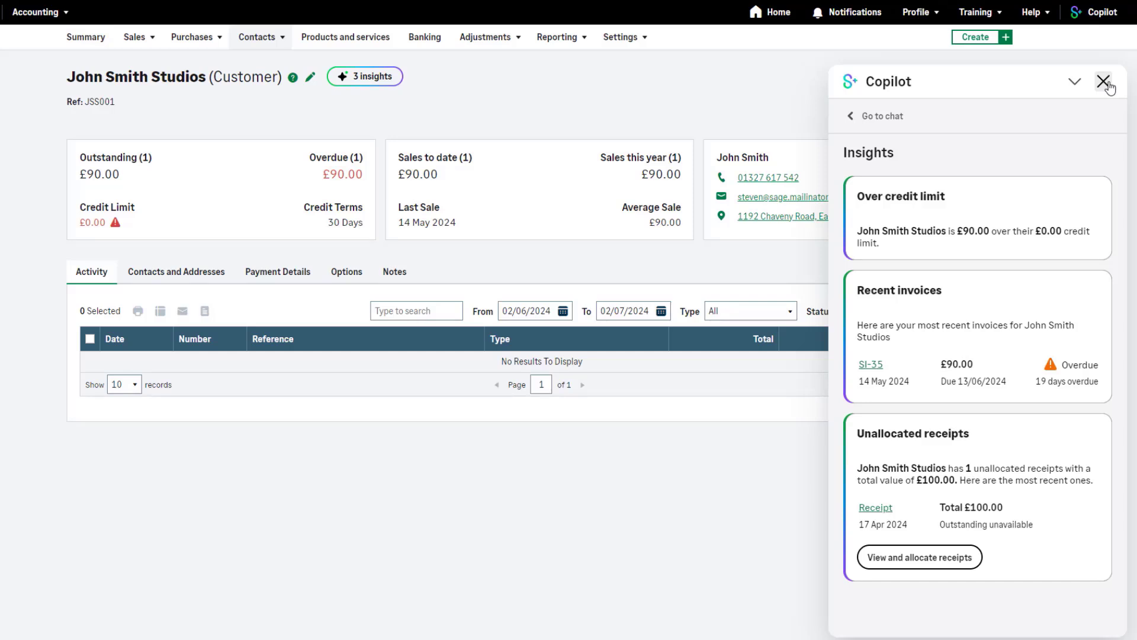
left_click(1105, 81)
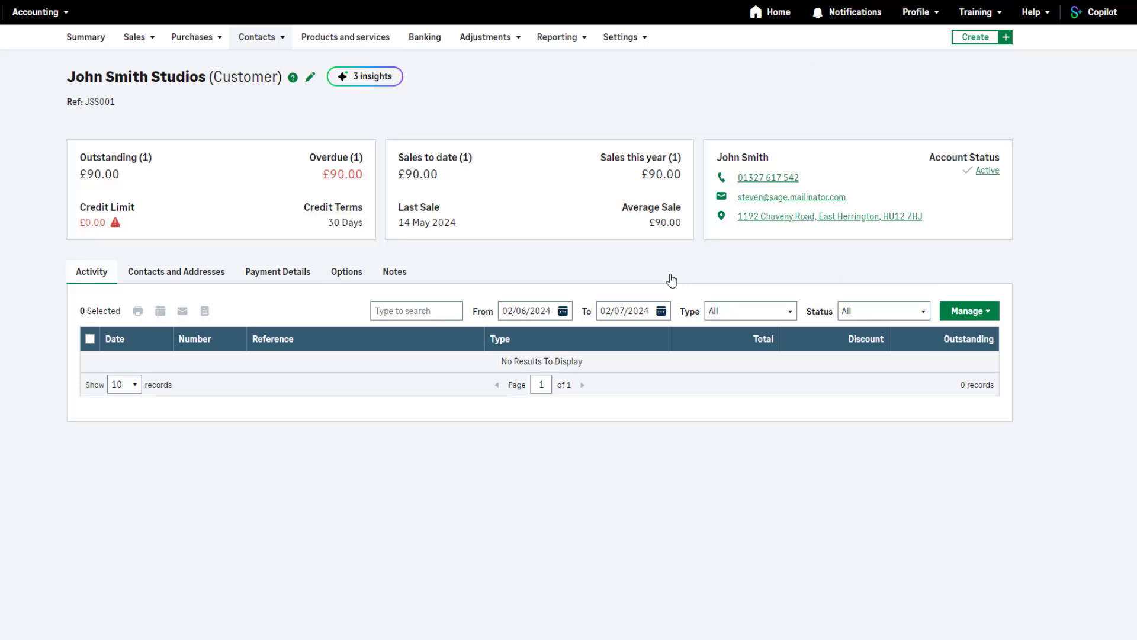
- Untick Credit Limit in John Smith Studios' payment terms and save, keeping 30-day terms
left_click(277, 271)
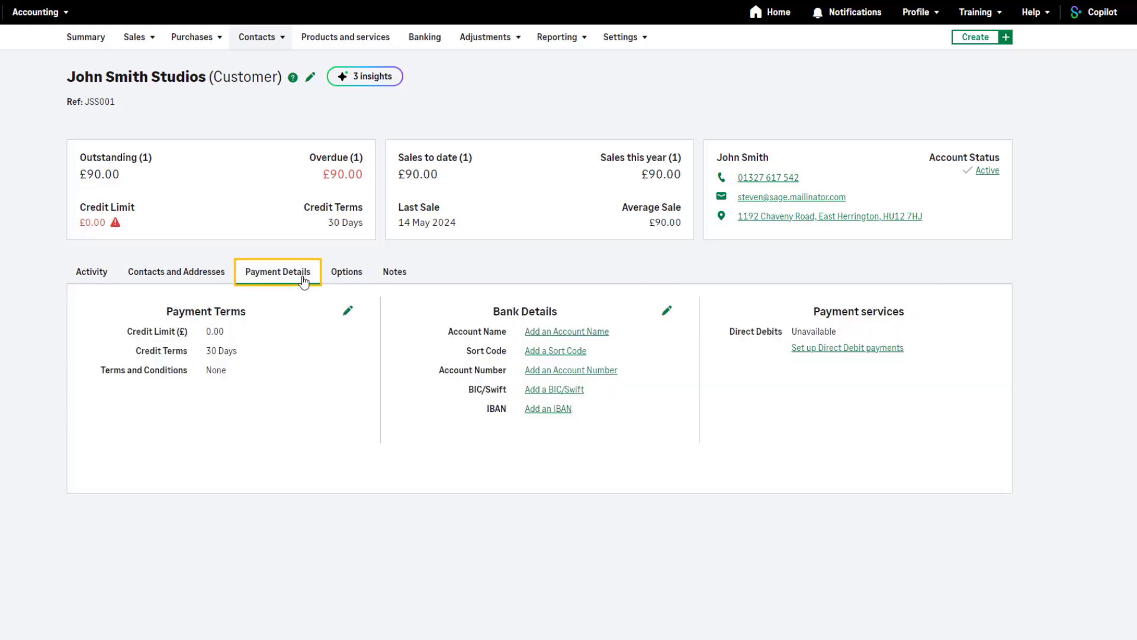
left_click(347, 310)
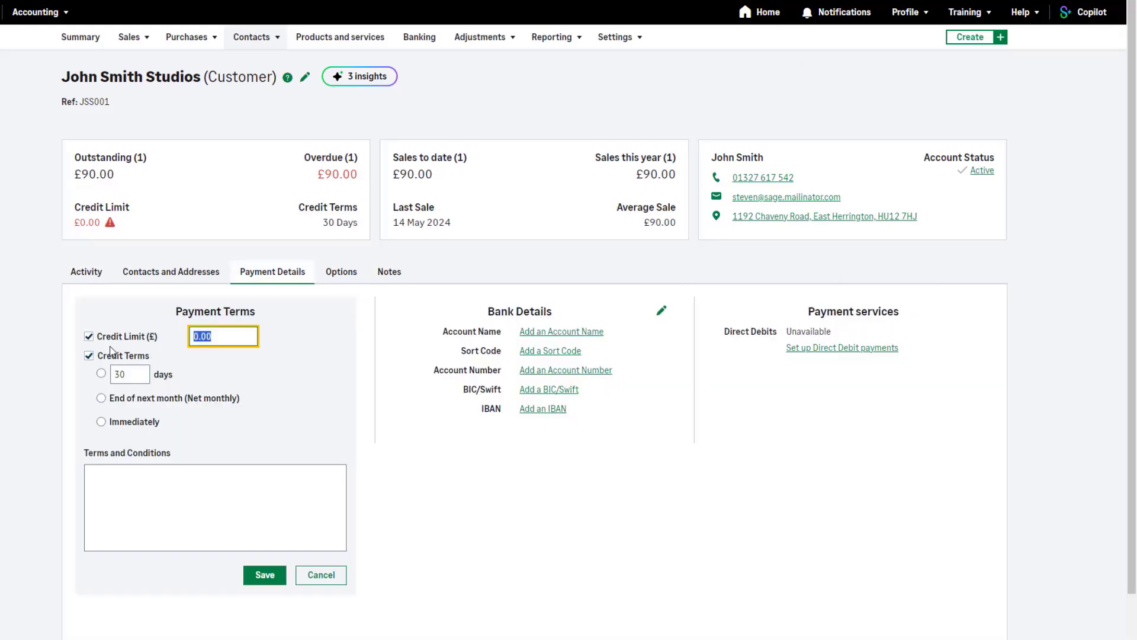
left_click(88, 336)
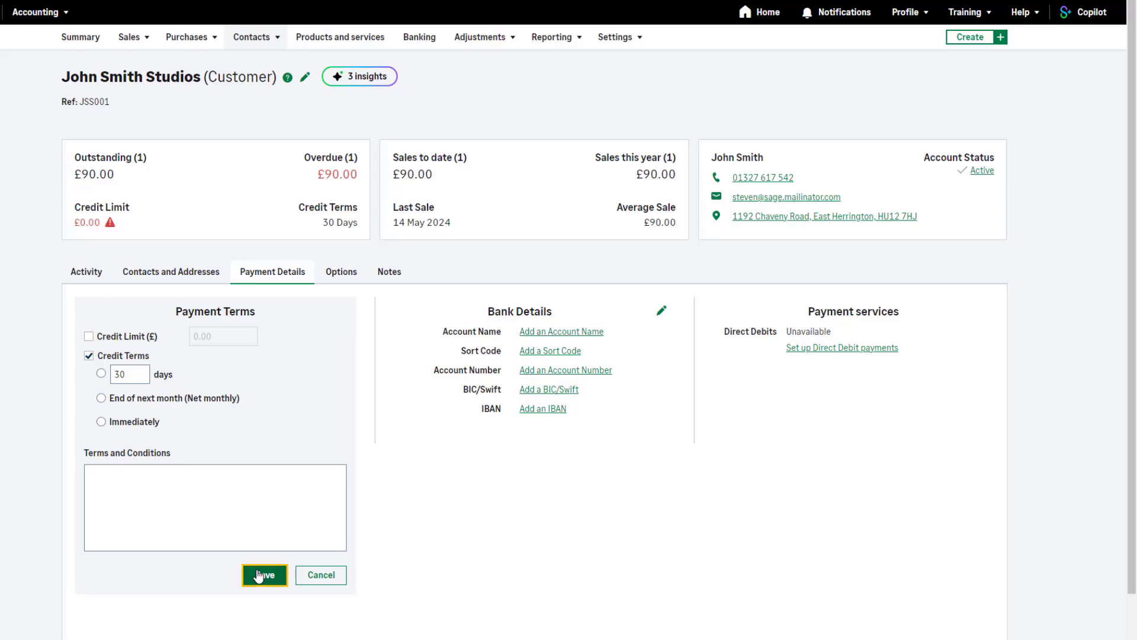
left_click(265, 575)
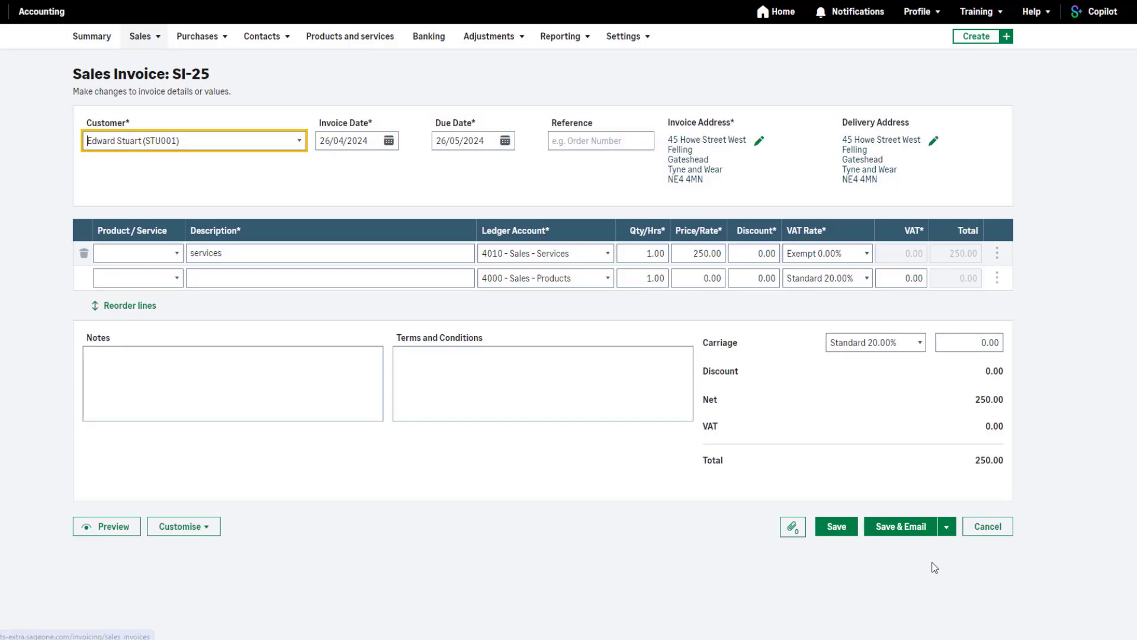
mouse_move(945, 566)
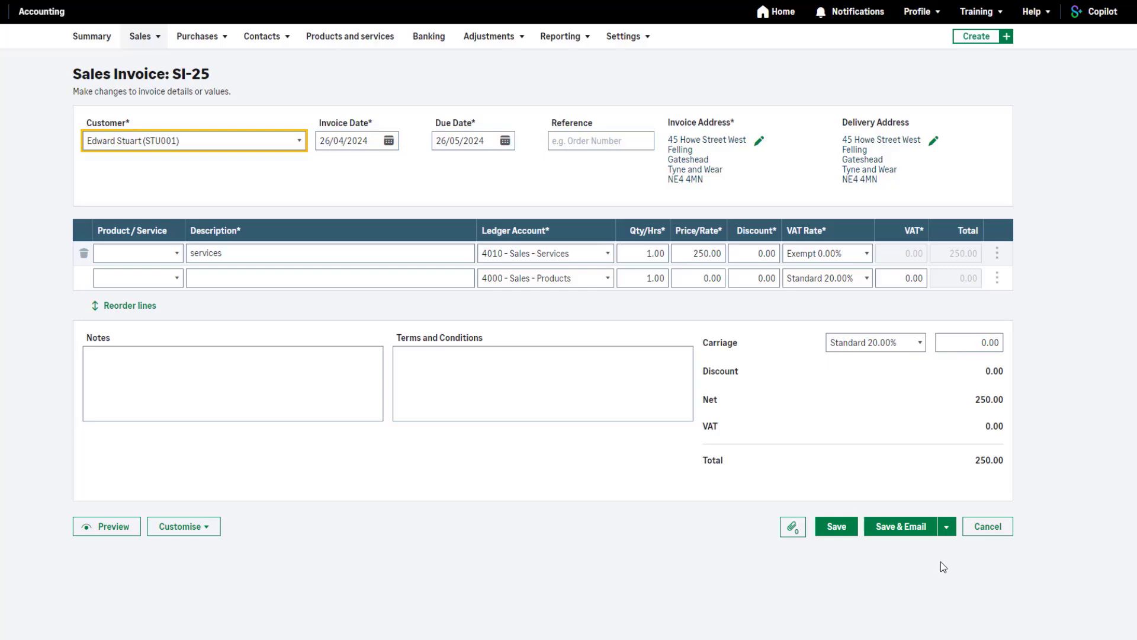
mouse_move(901, 526)
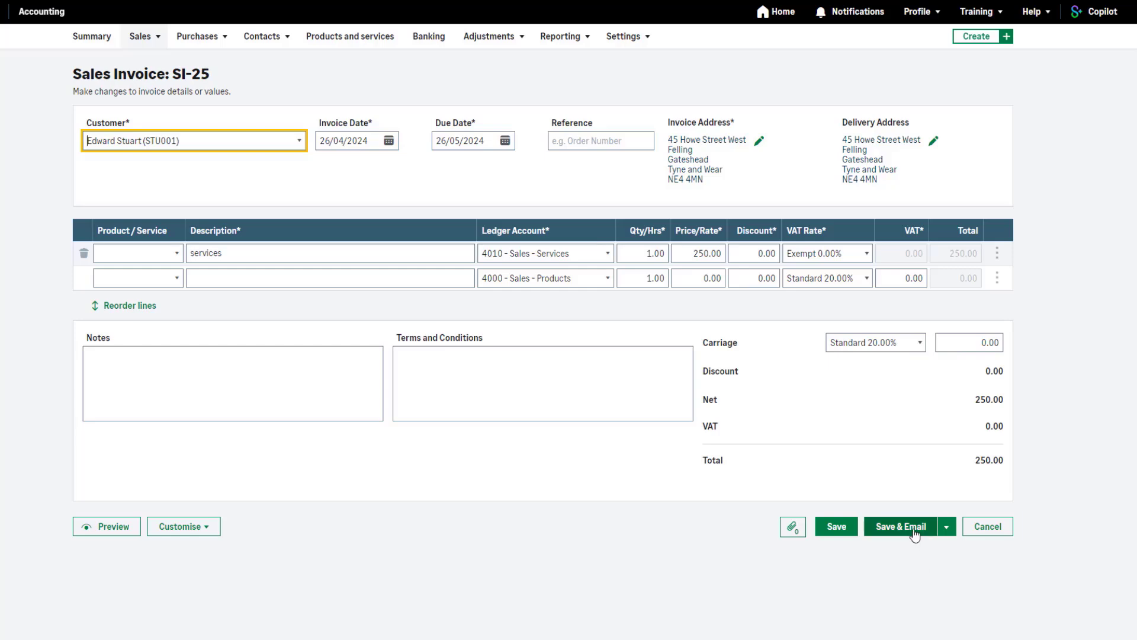
left_click(900, 526)
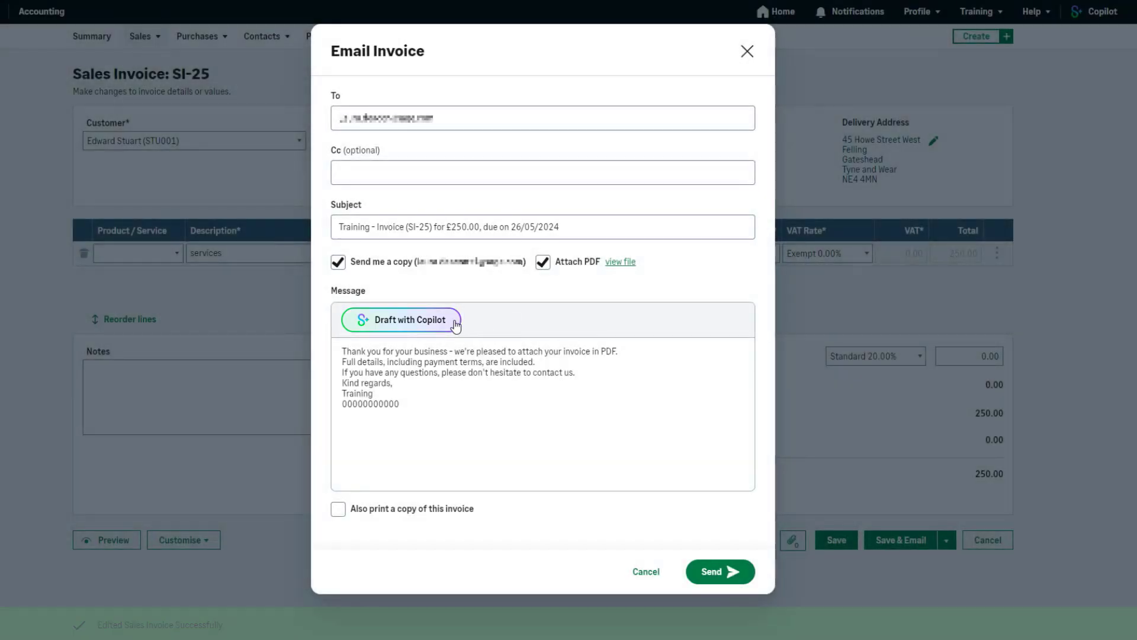
left_click(406, 319)
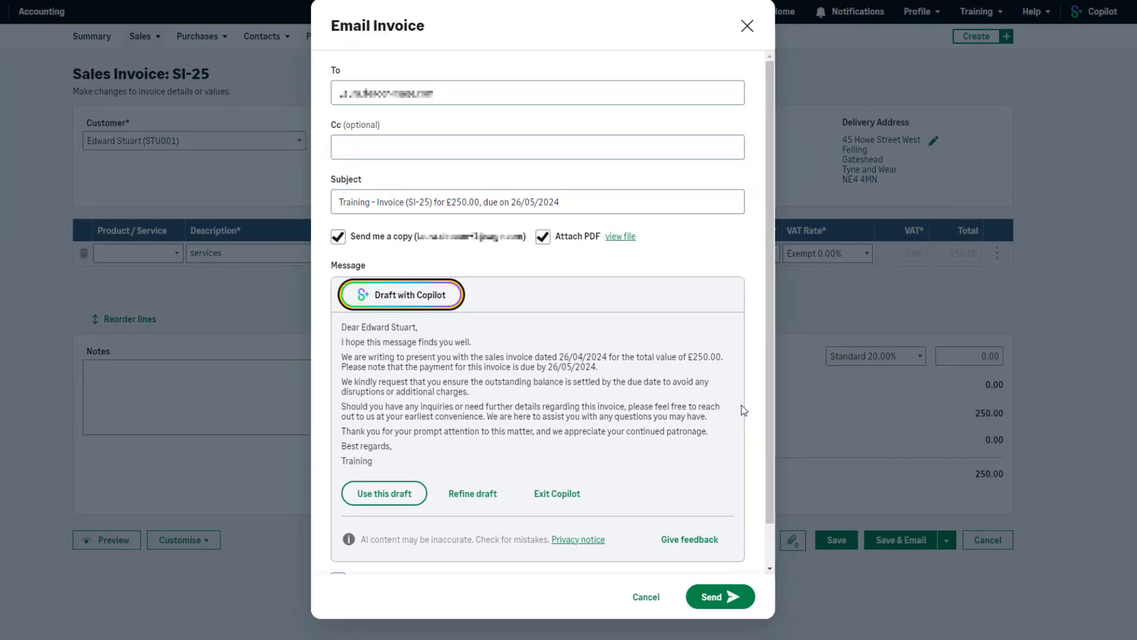
mouse_move(485, 513)
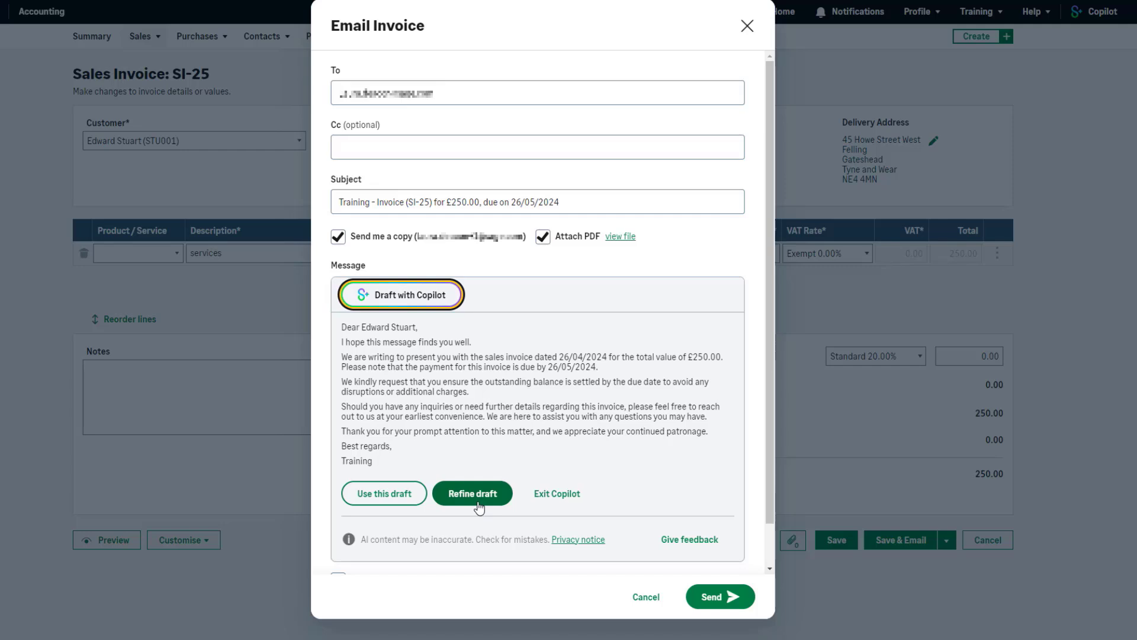
- Refine the Copilot draft to Short length and informal tone, and suggest a new draft
left_click(472, 493)
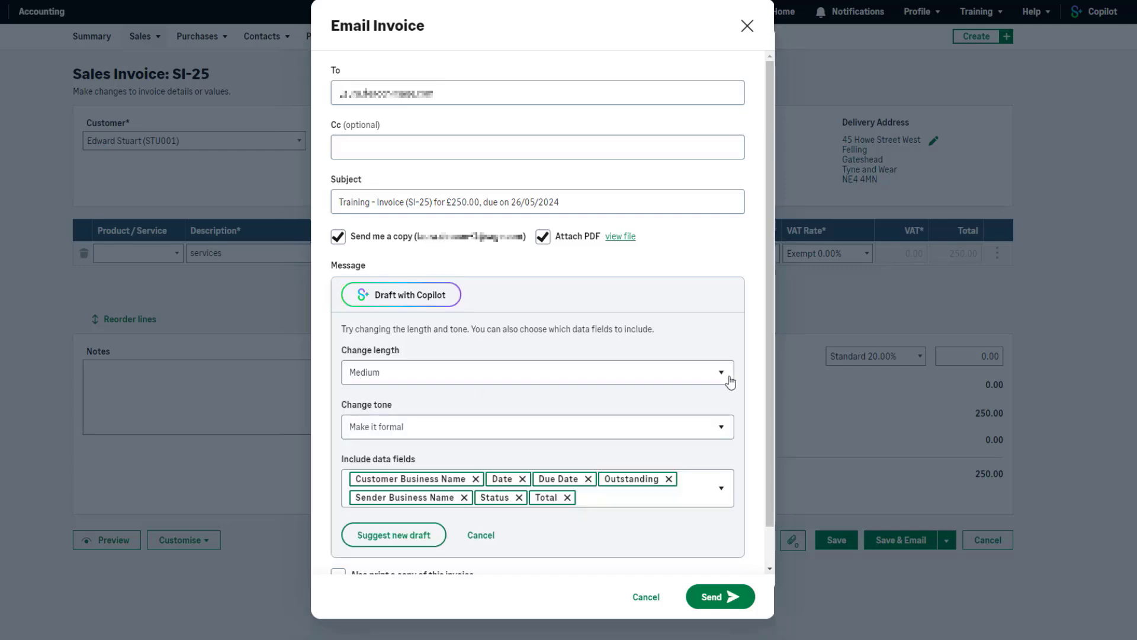
left_click(536, 372)
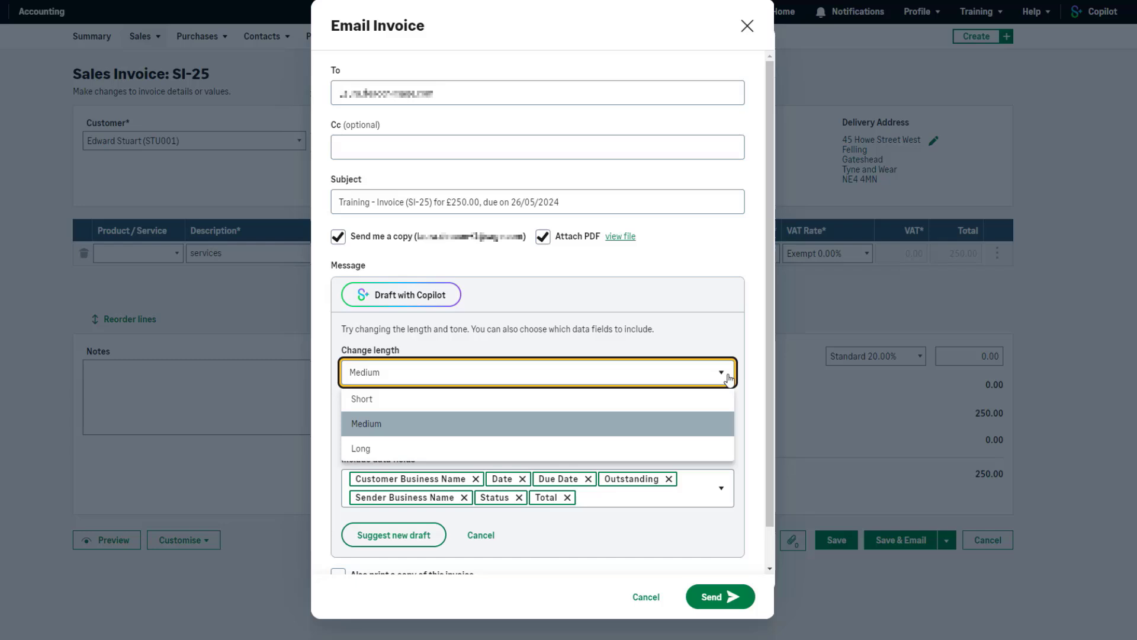
left_click(361, 398)
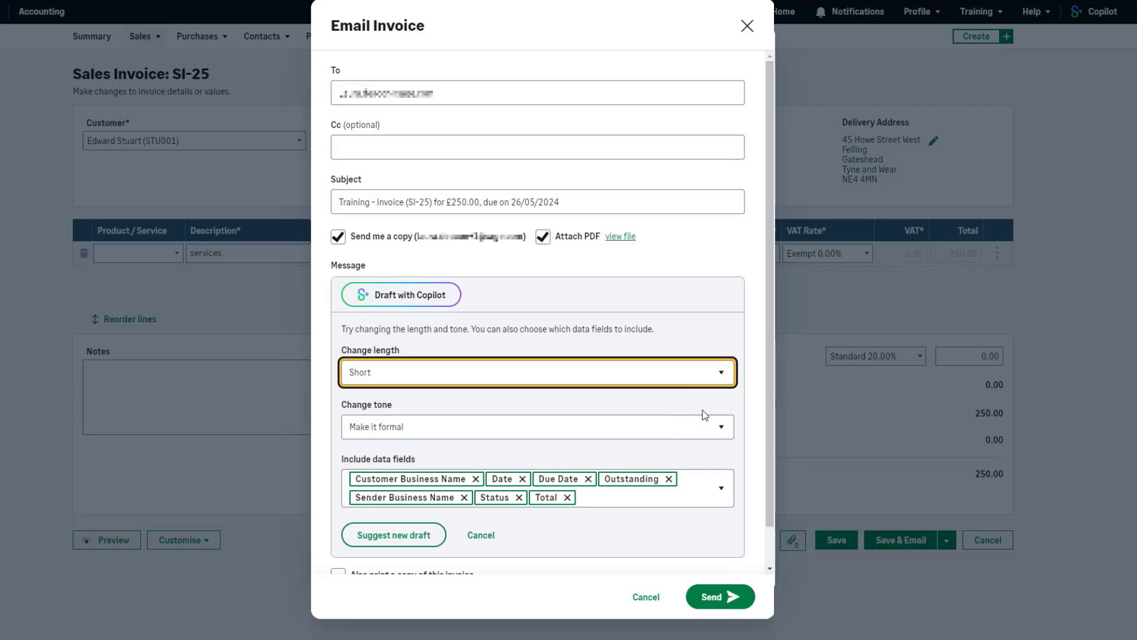
left_click(537, 426)
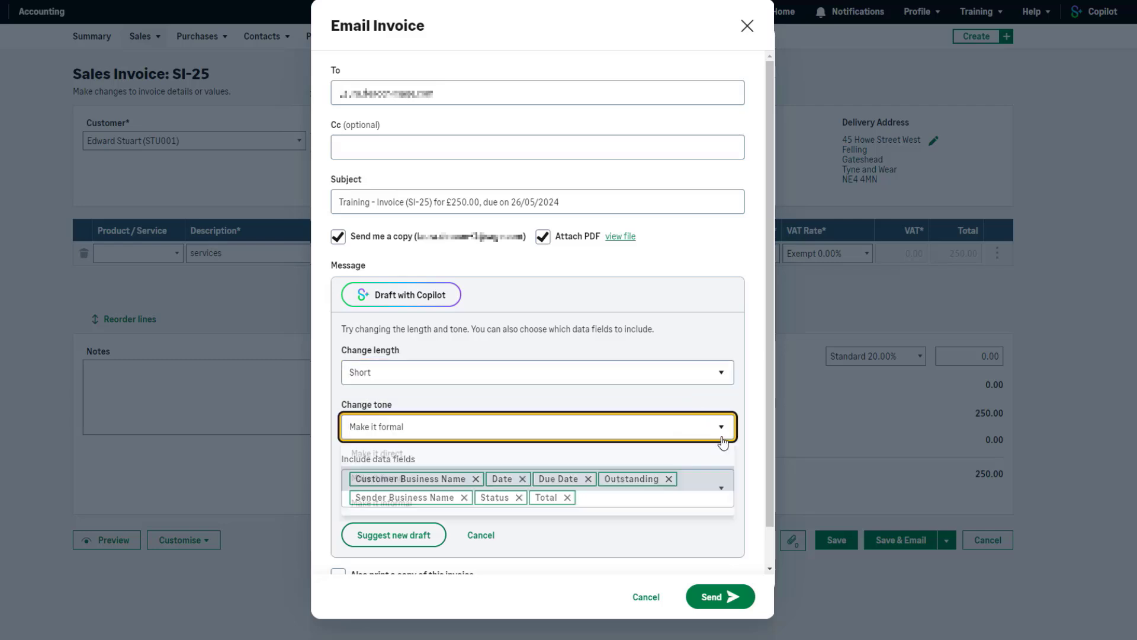
left_click(536, 426)
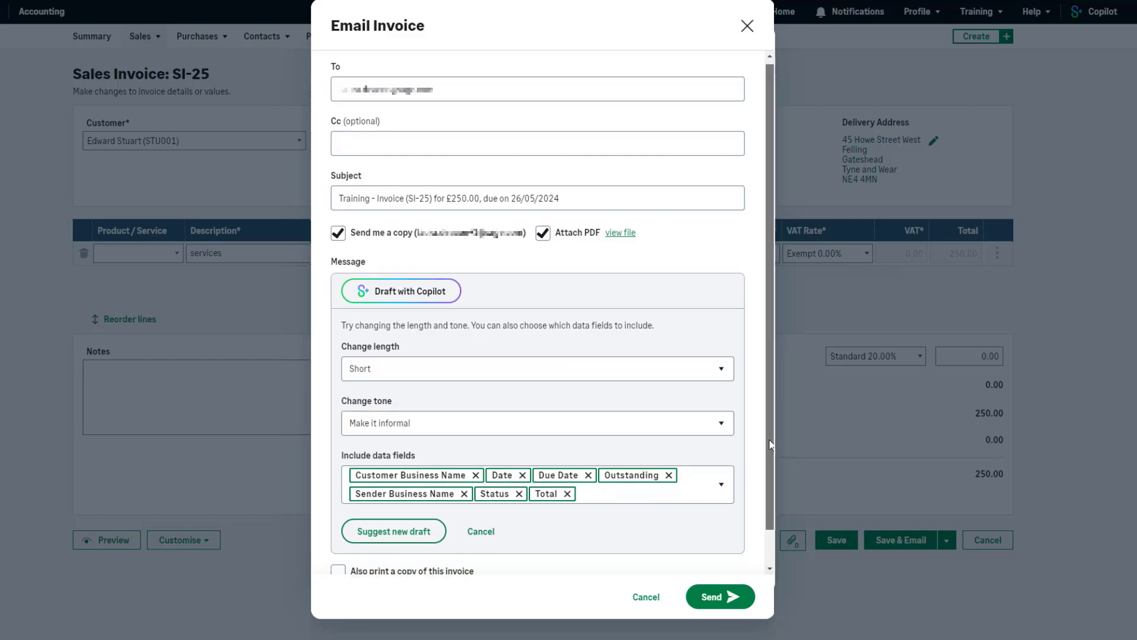
scroll("down", 3)
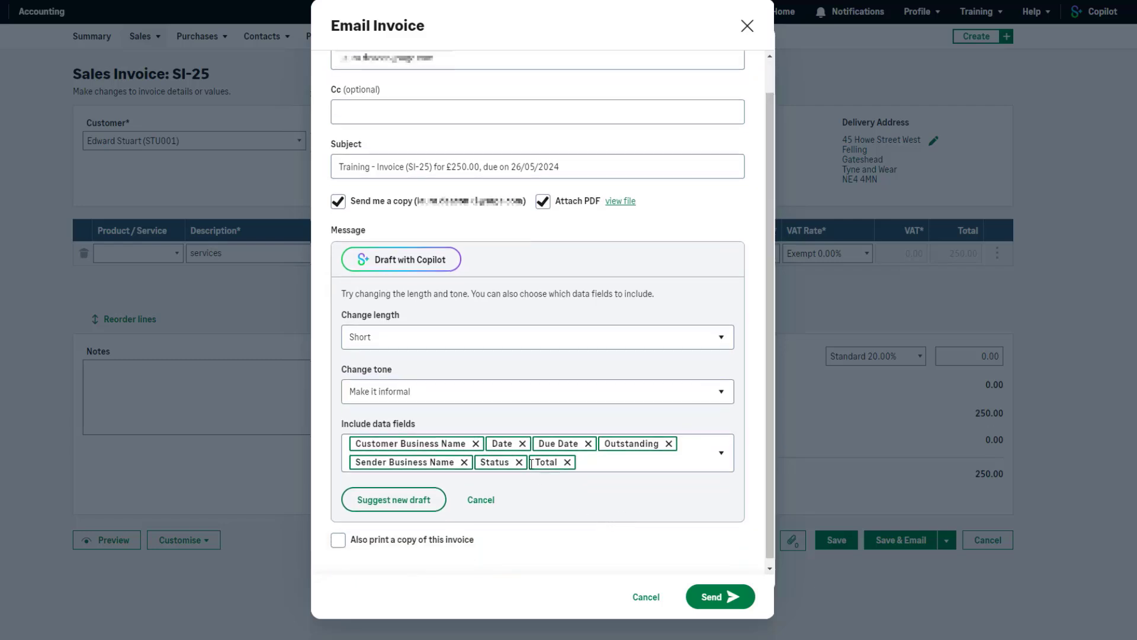
left_click(519, 462)
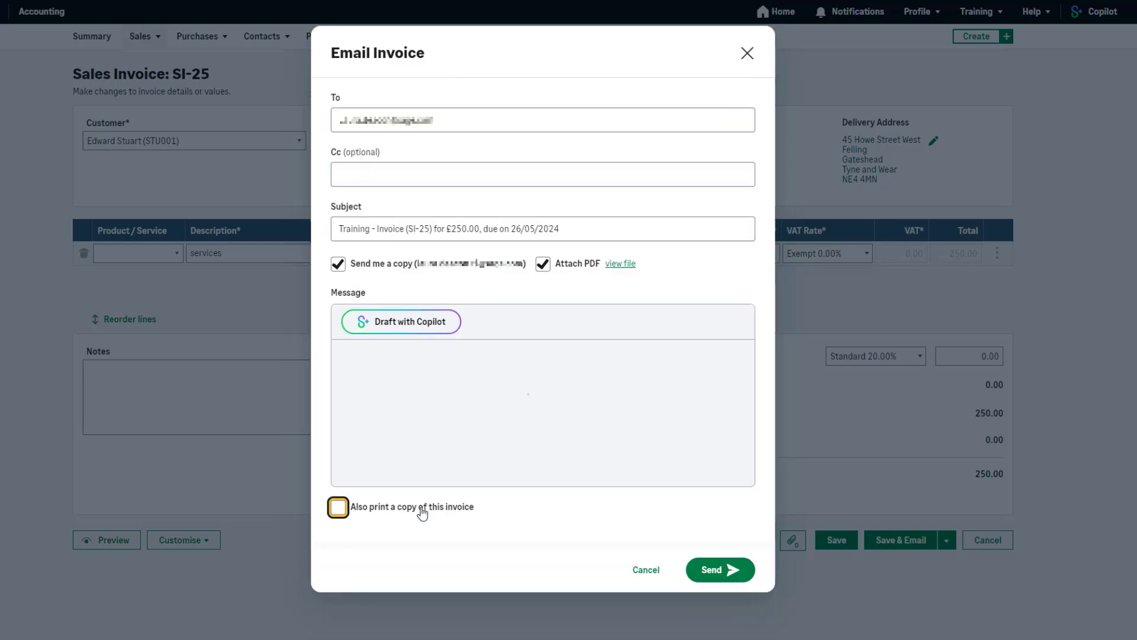
left_click(401, 321)
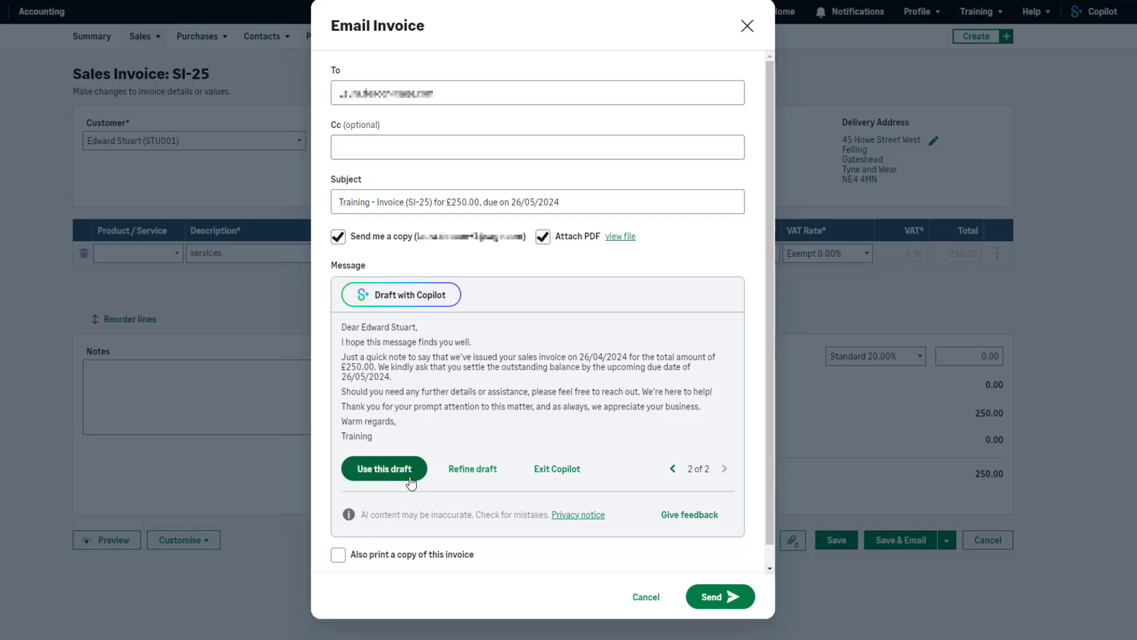
mouse_move(410, 484)
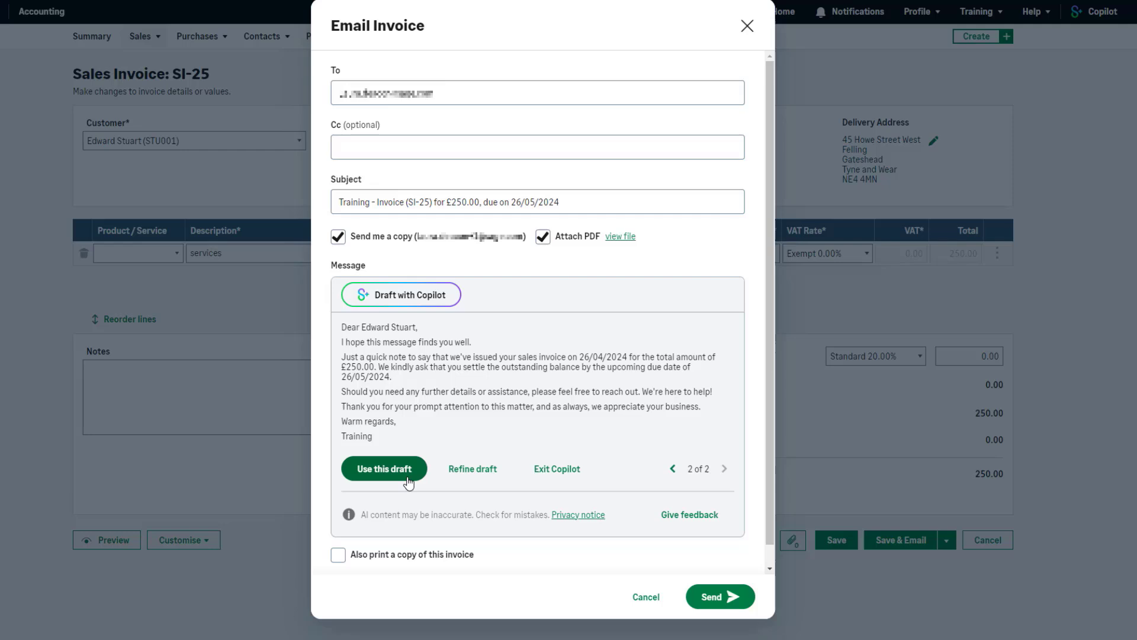
left_click(383, 468)
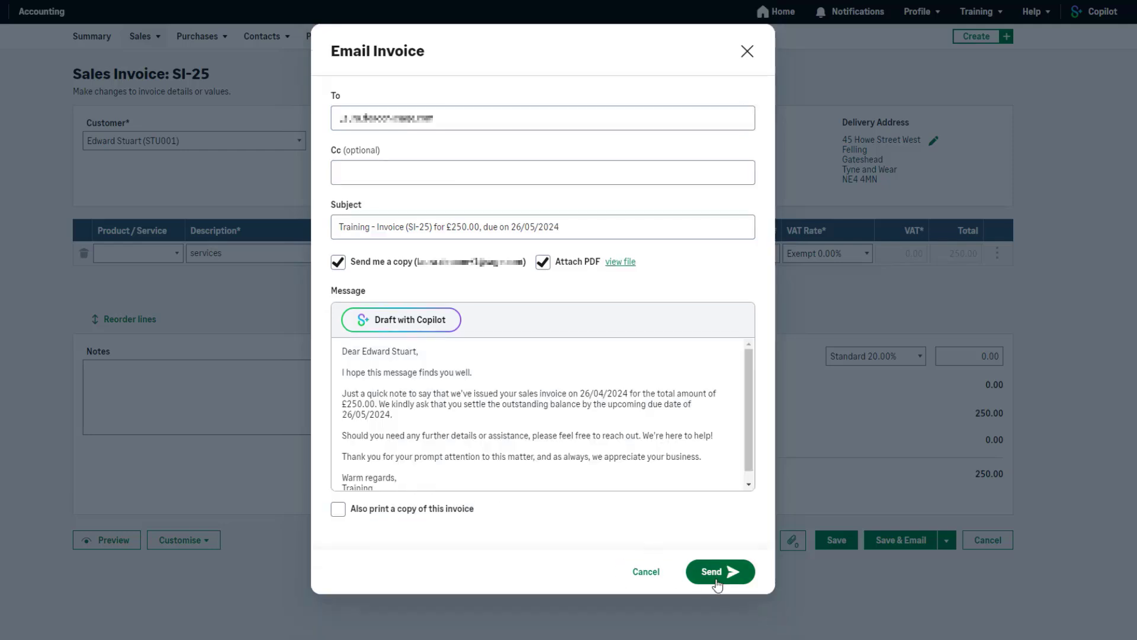
left_click(719, 572)
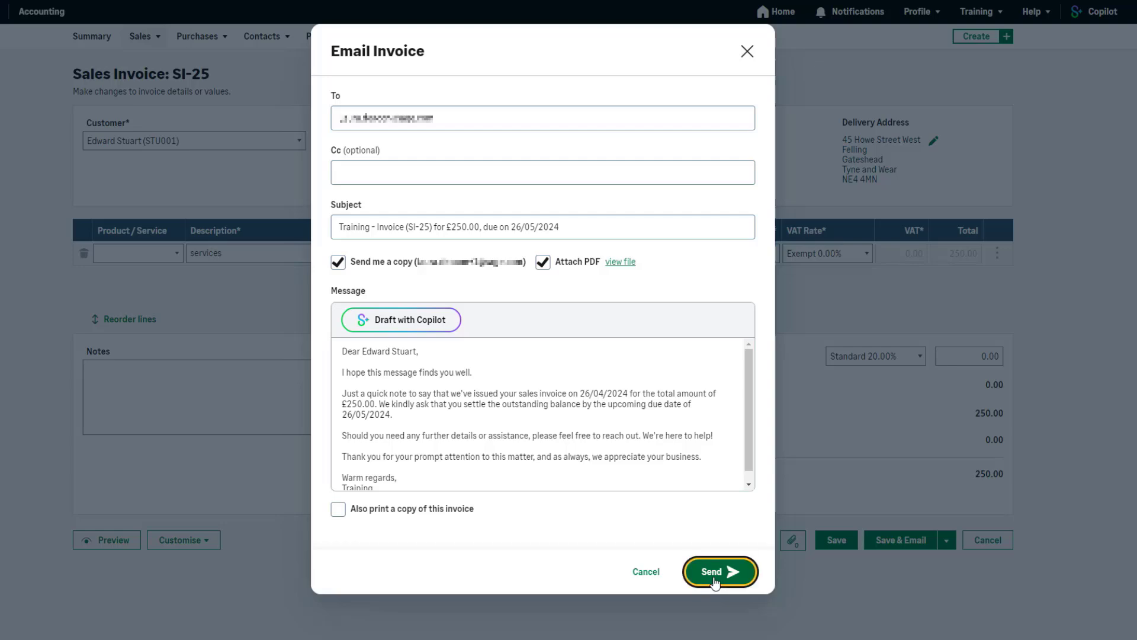
left_click(718, 572)
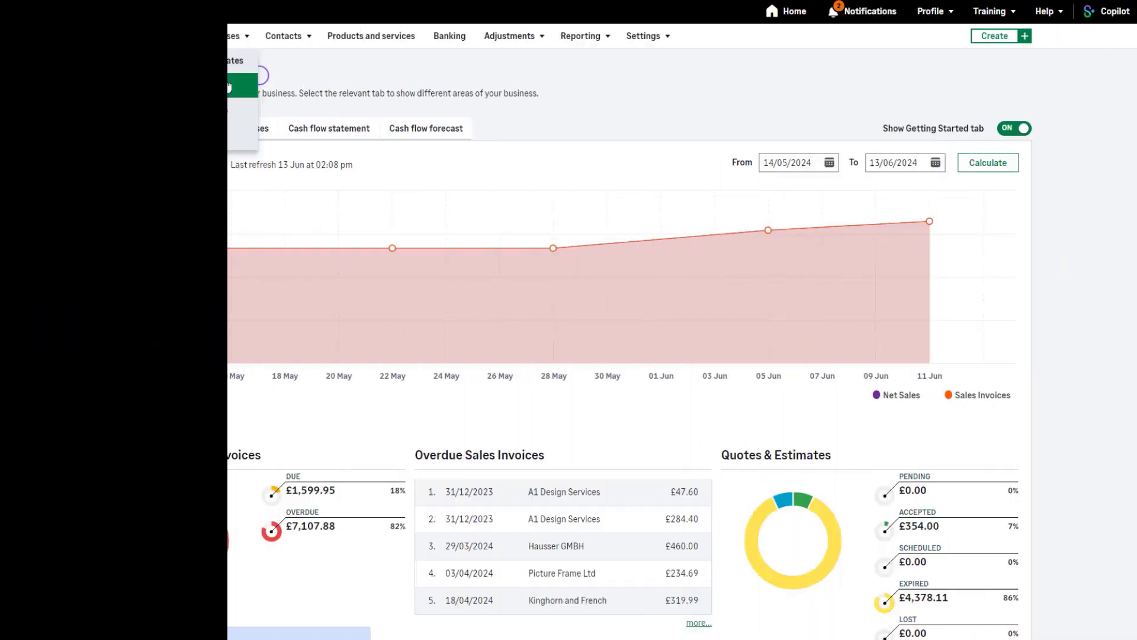
- Go to Sales > Sales invoices and tick invoice SI-22 for a bulk action
left_click(162, 36)
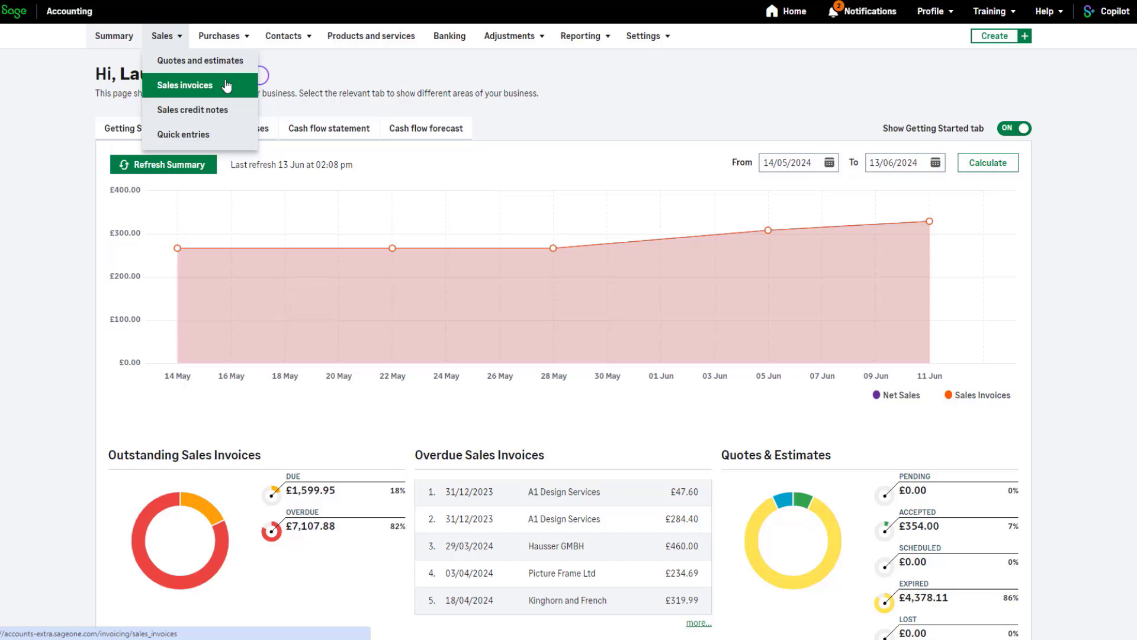
left_click(185, 85)
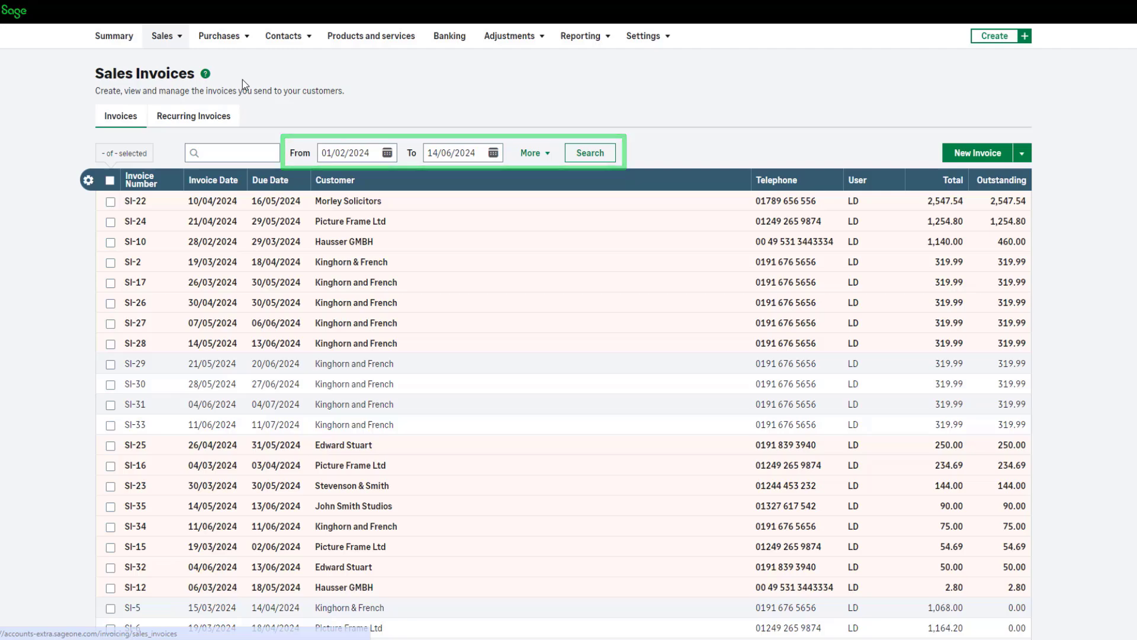
left_click(110, 343)
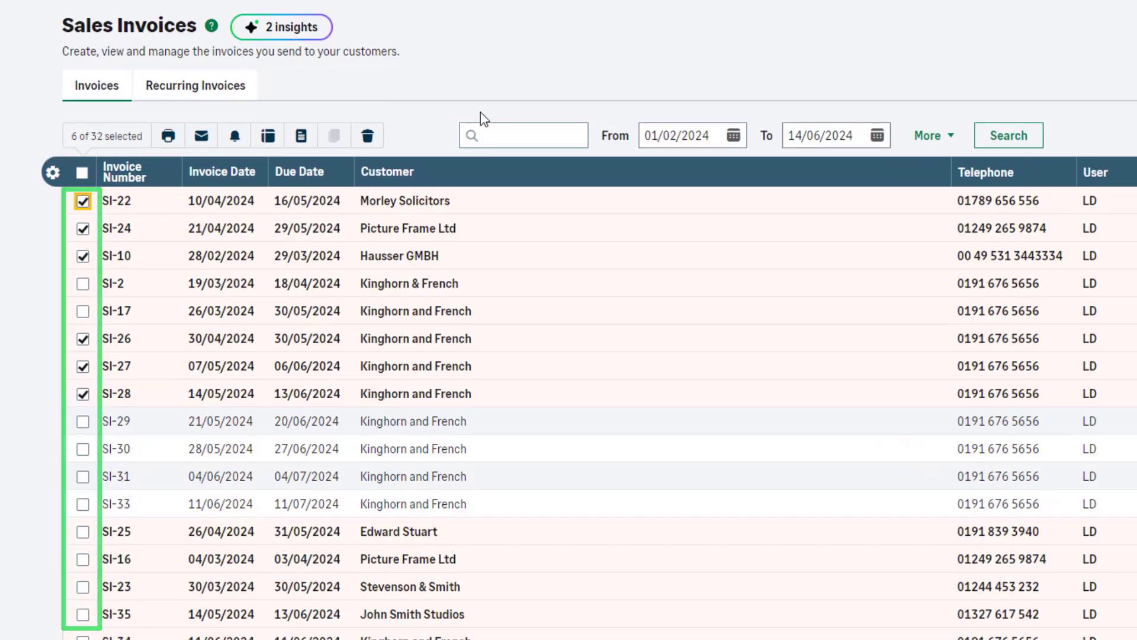
mouse_move(488, 94)
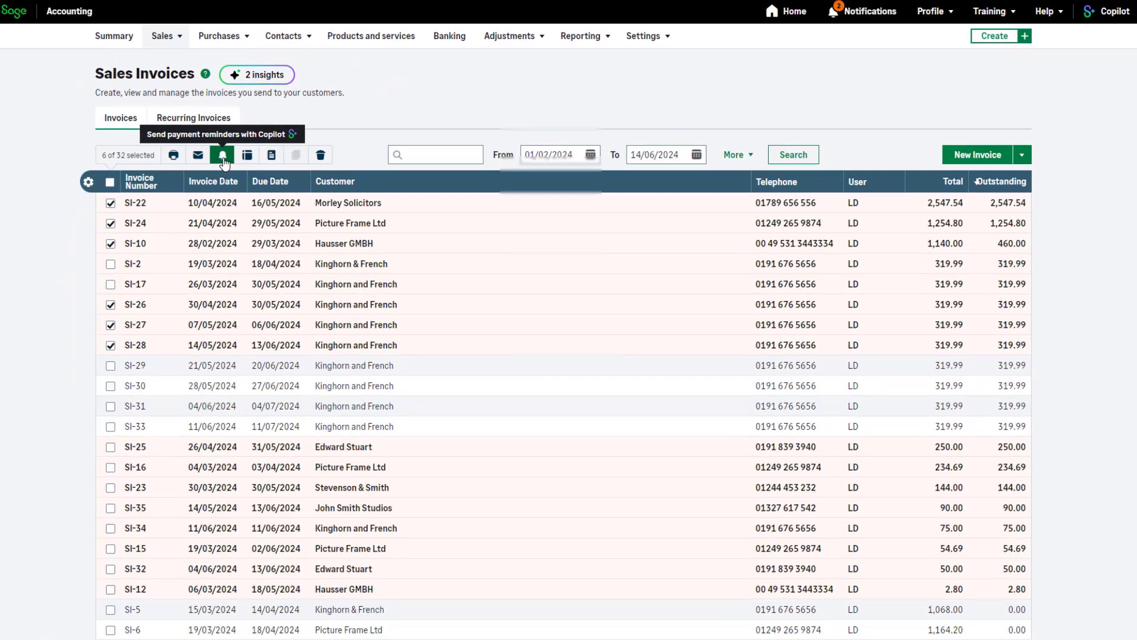
- Launch the Copilot payment reminder form for the six ticked invoices
left_click(223, 154)
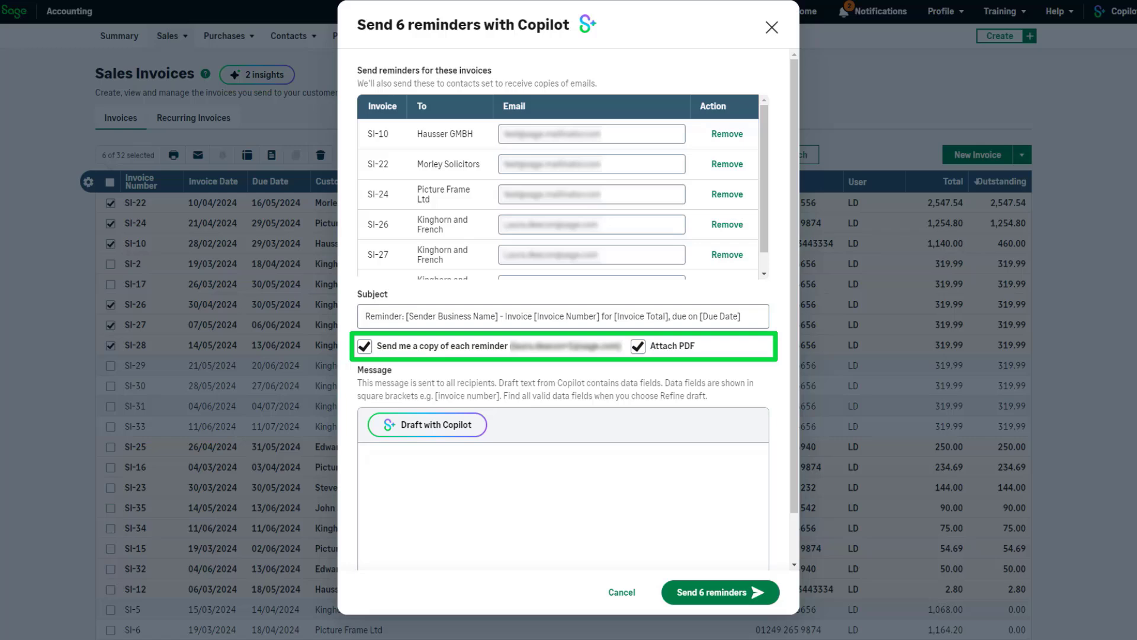
- Have Copilot draft the reminder message, then send all 6 reminders
scroll("down", 3)
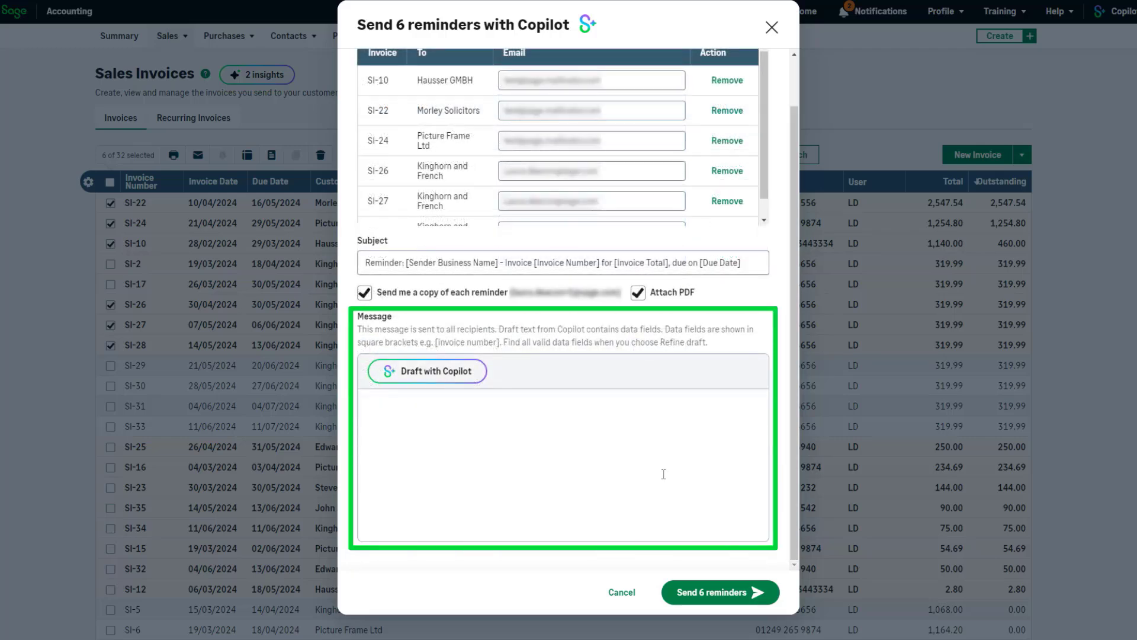
left_click(428, 371)
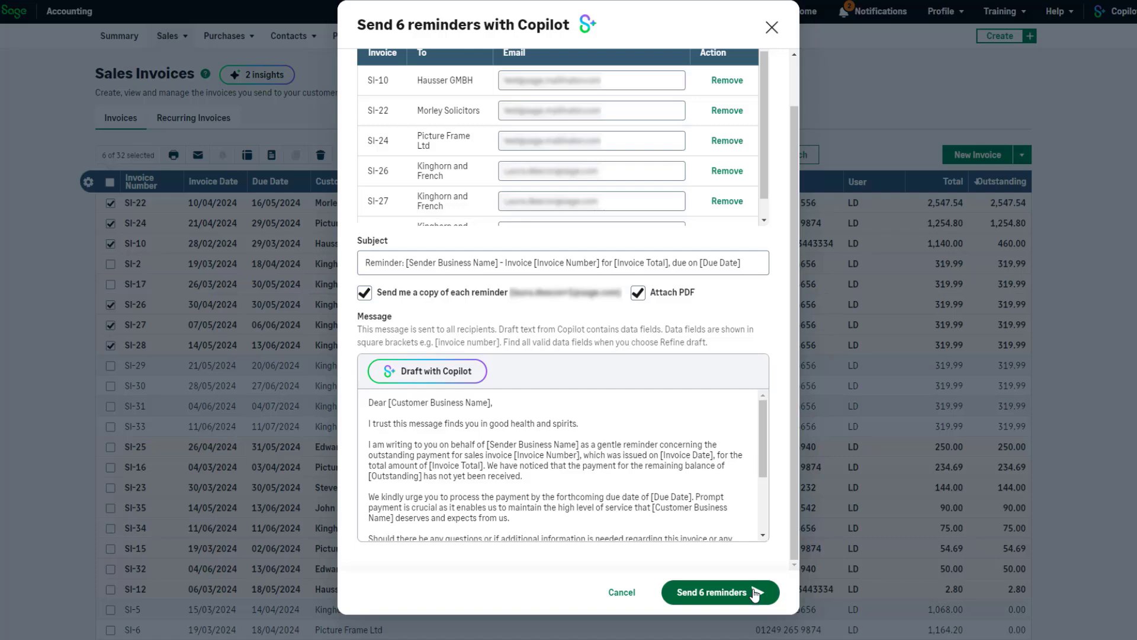
left_click(720, 592)
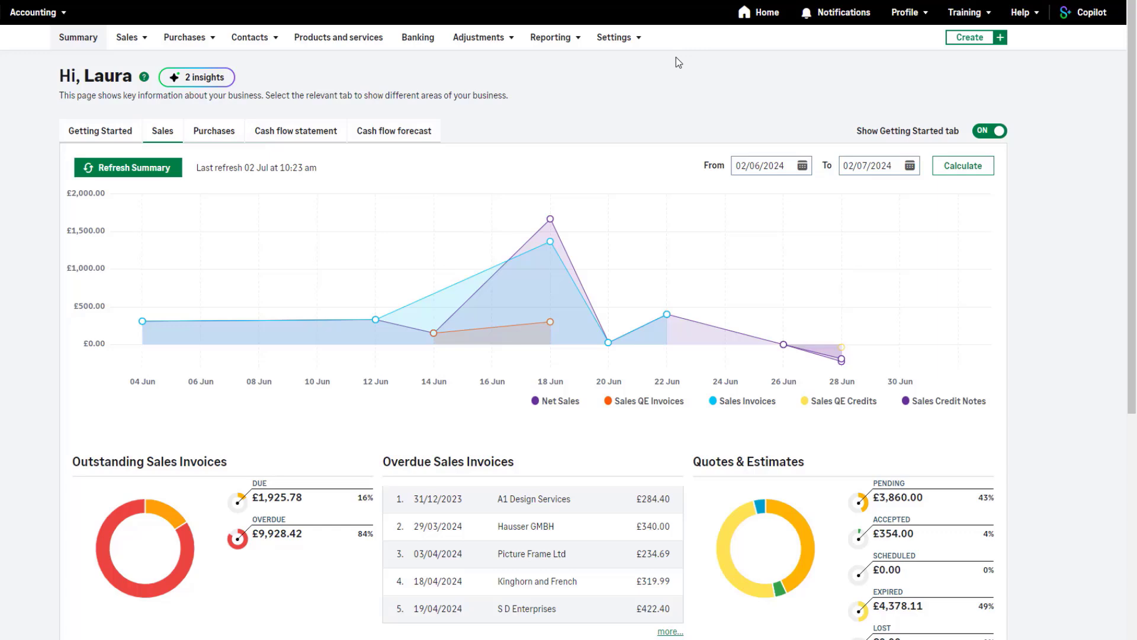
- Go to Settings, Business settings, then Automatic payment reminders
left_click(617, 36)
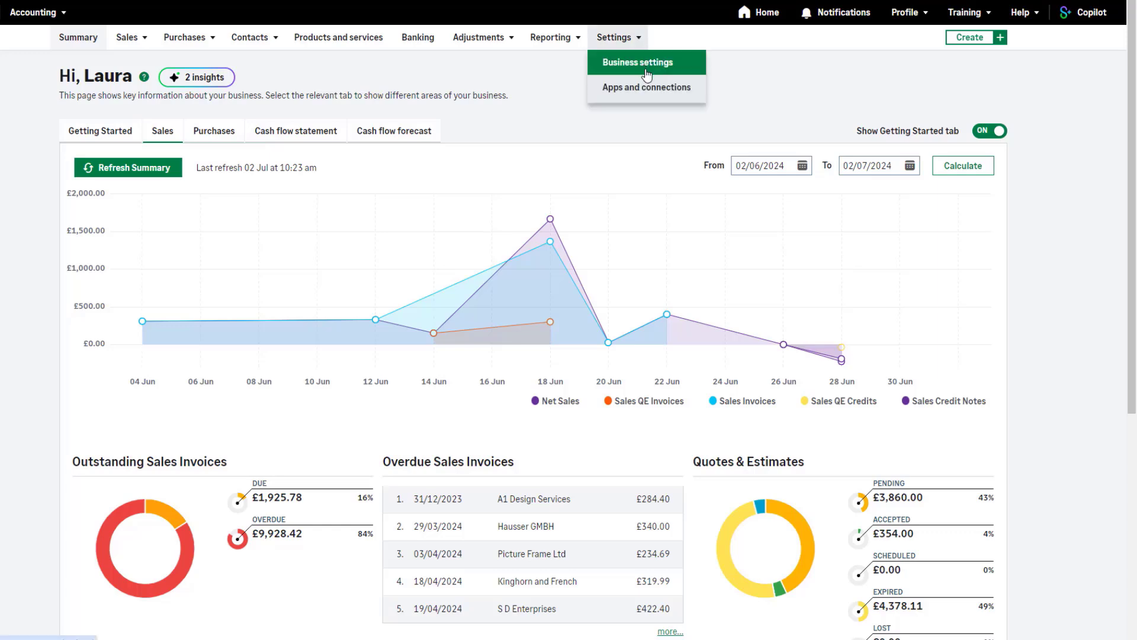
left_click(636, 62)
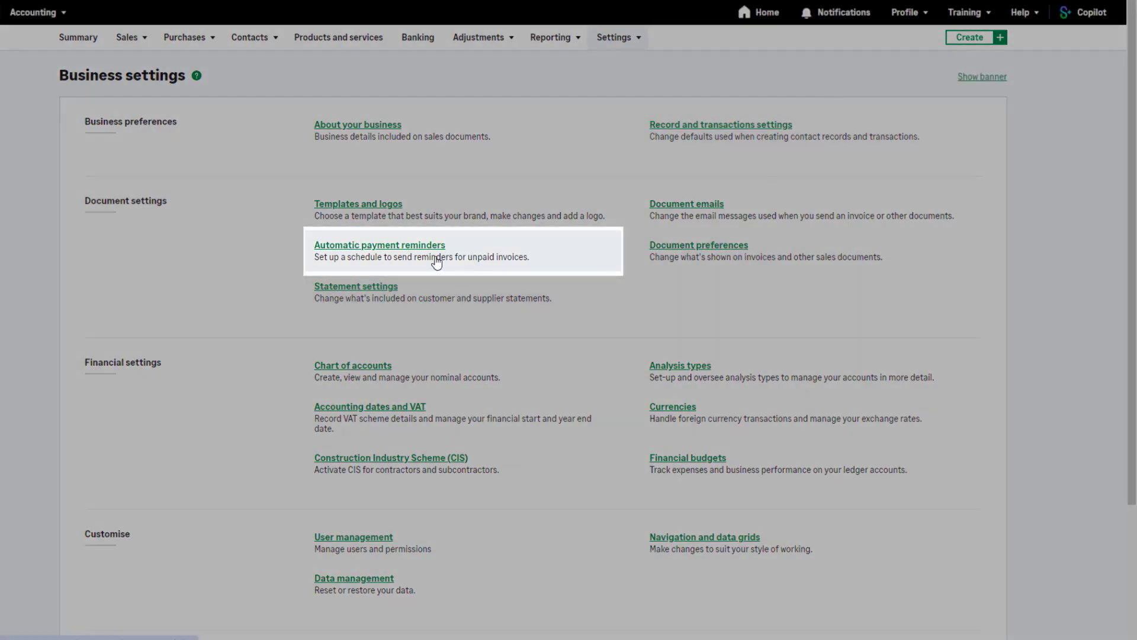
left_click(379, 245)
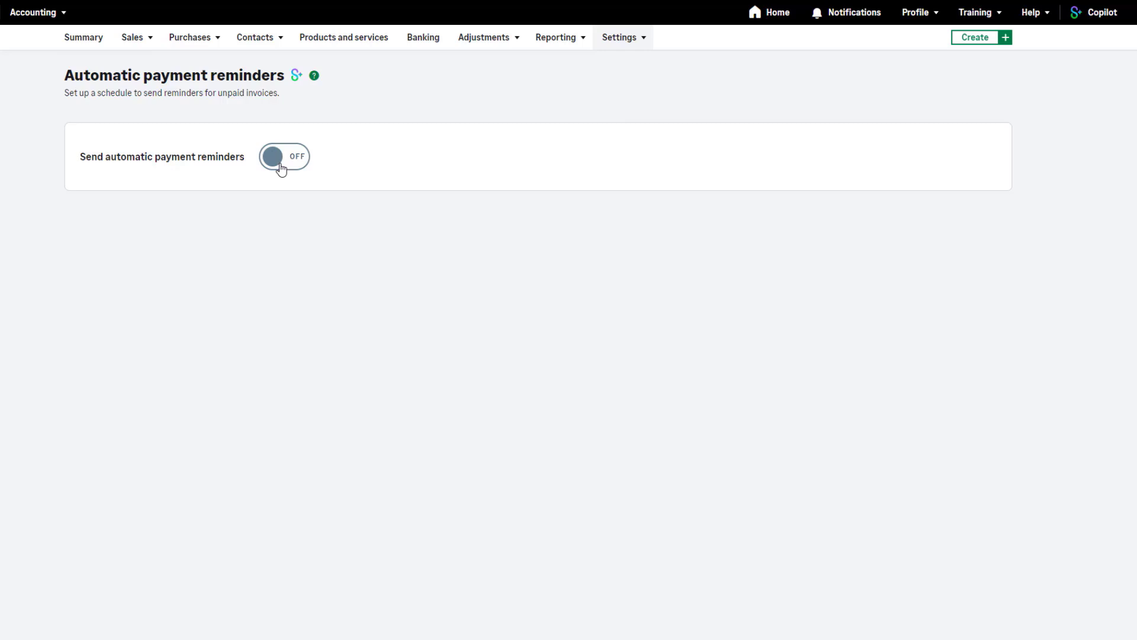
- Switch on automatic reminders with minimum value 250.00 and 3 days before due date
left_click(283, 156)
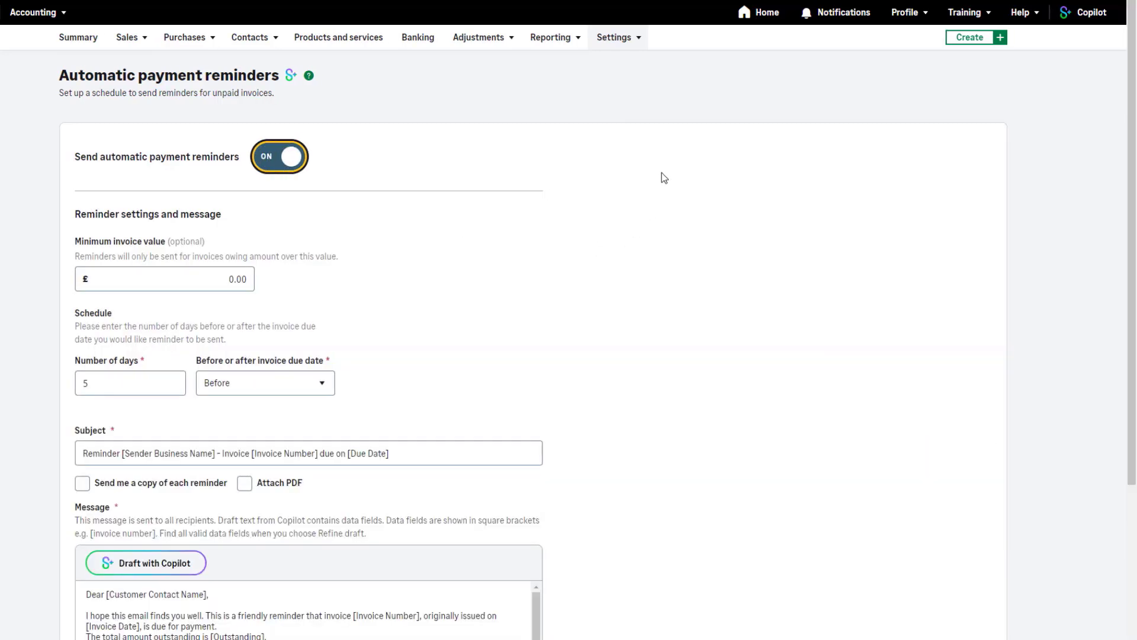
left_click(165, 279)
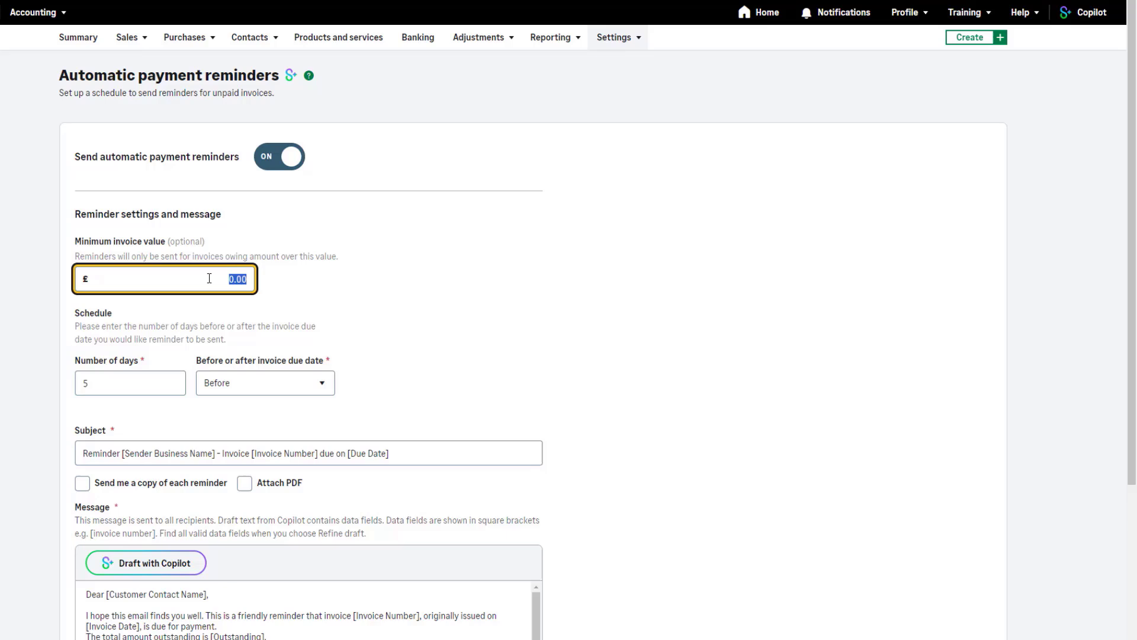
type("250.00")
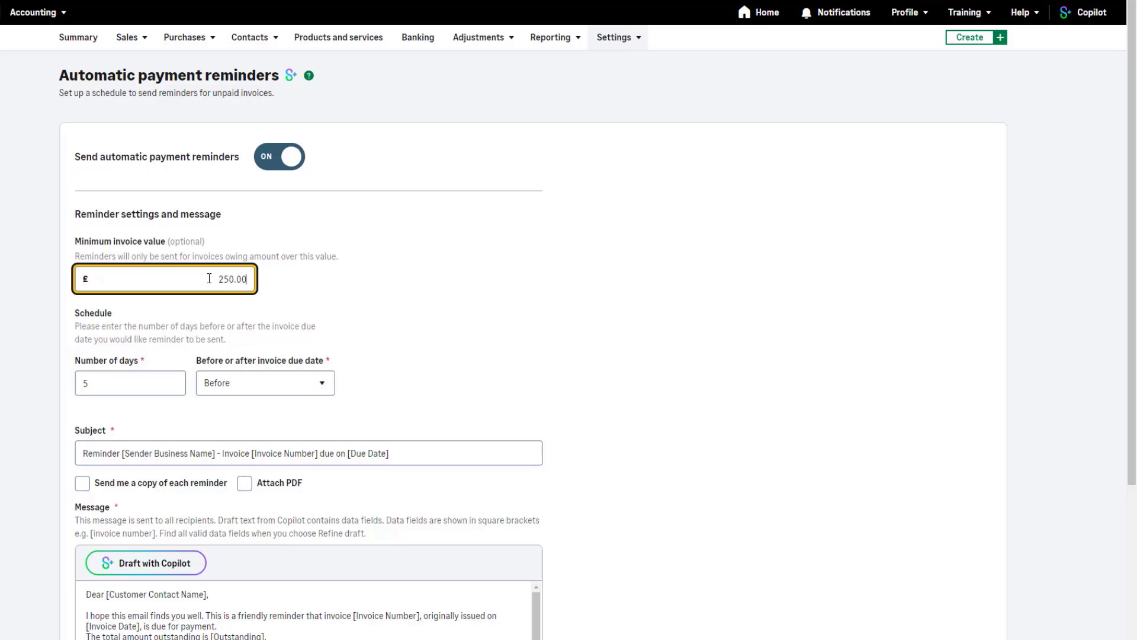
left_click(499, 292)
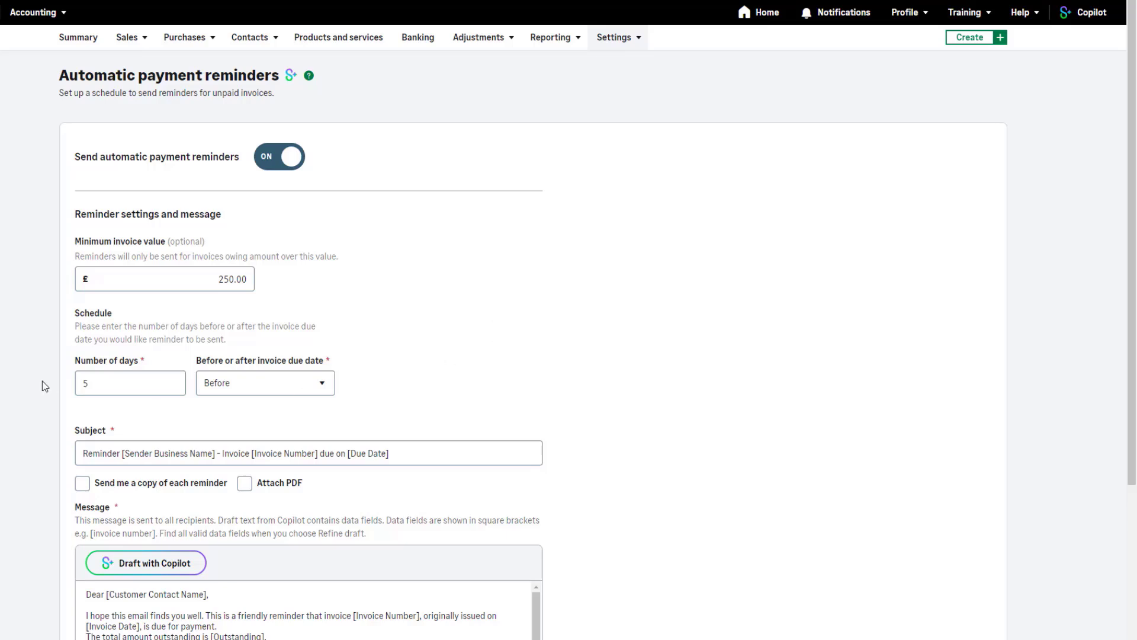
type("3")
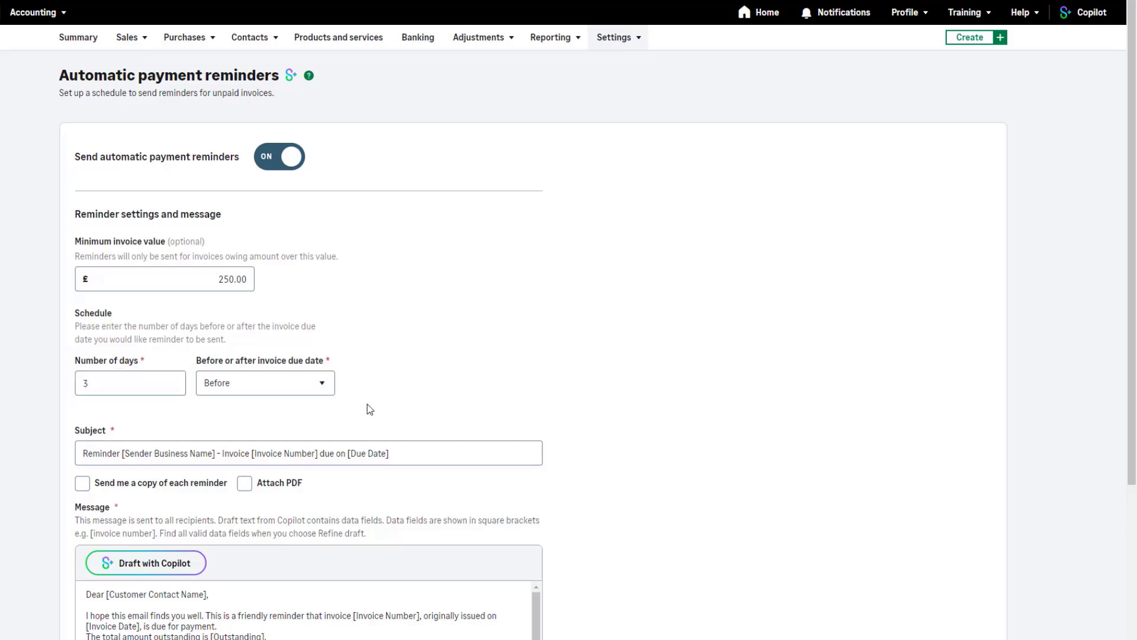
left_click(264, 382)
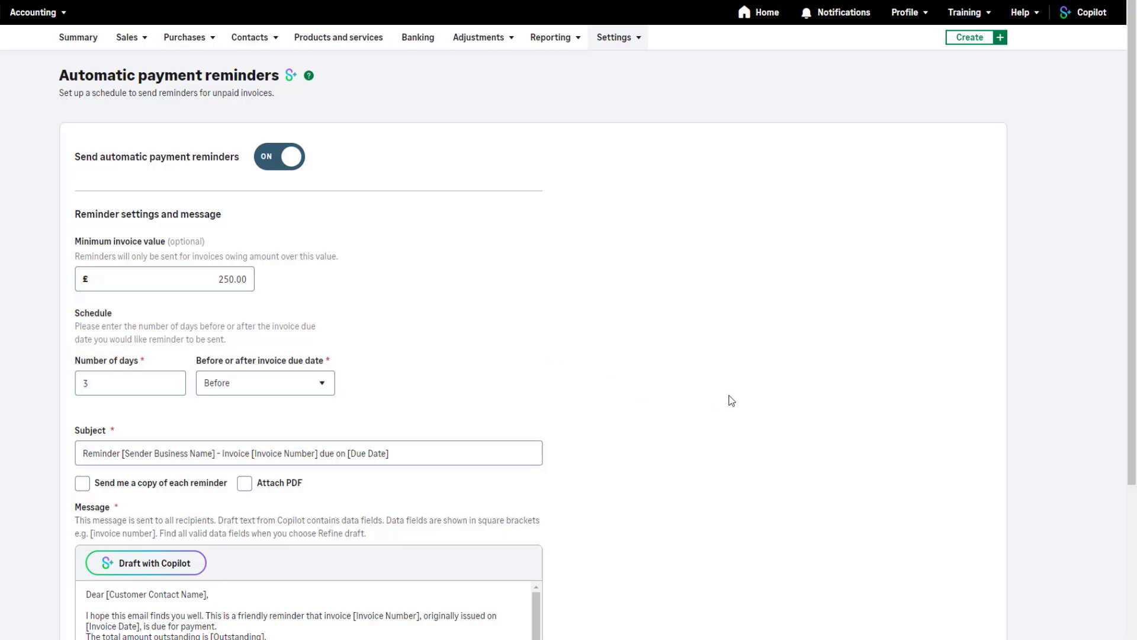
- Enable 'Send me a copy' and 'Attach PDF', then save the reminder settings
scroll("down", 3)
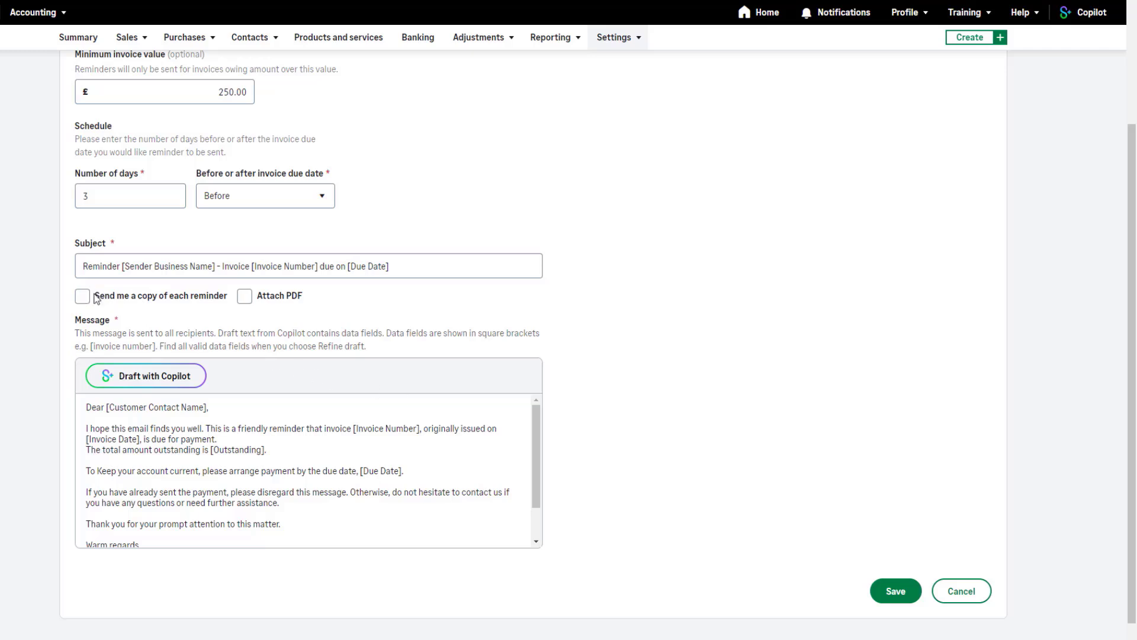
left_click(81, 295)
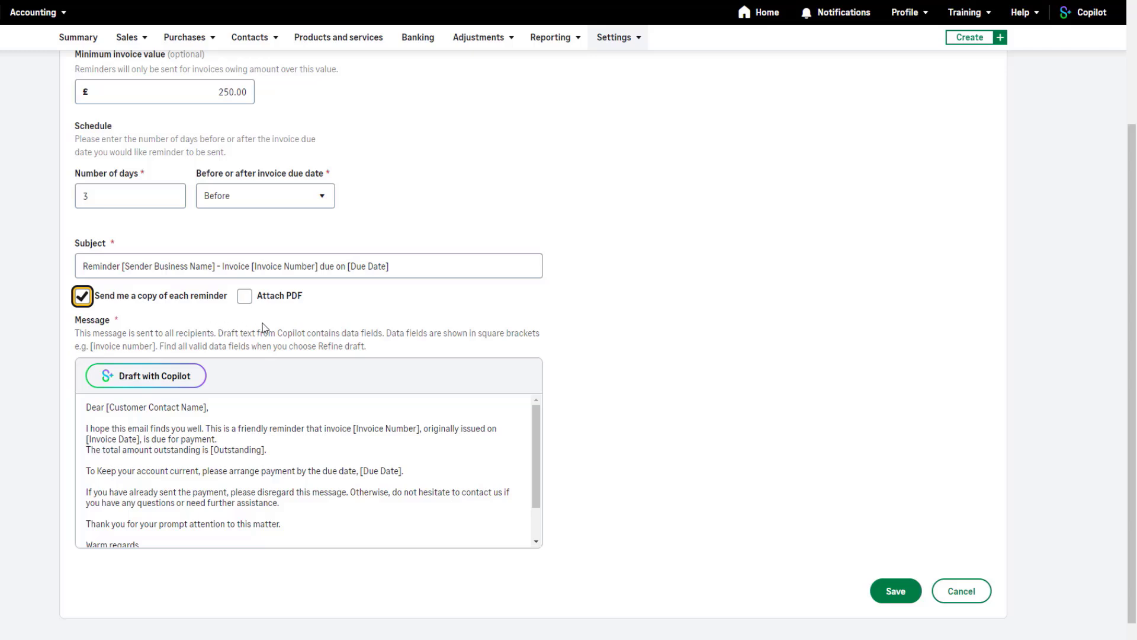
left_click(245, 296)
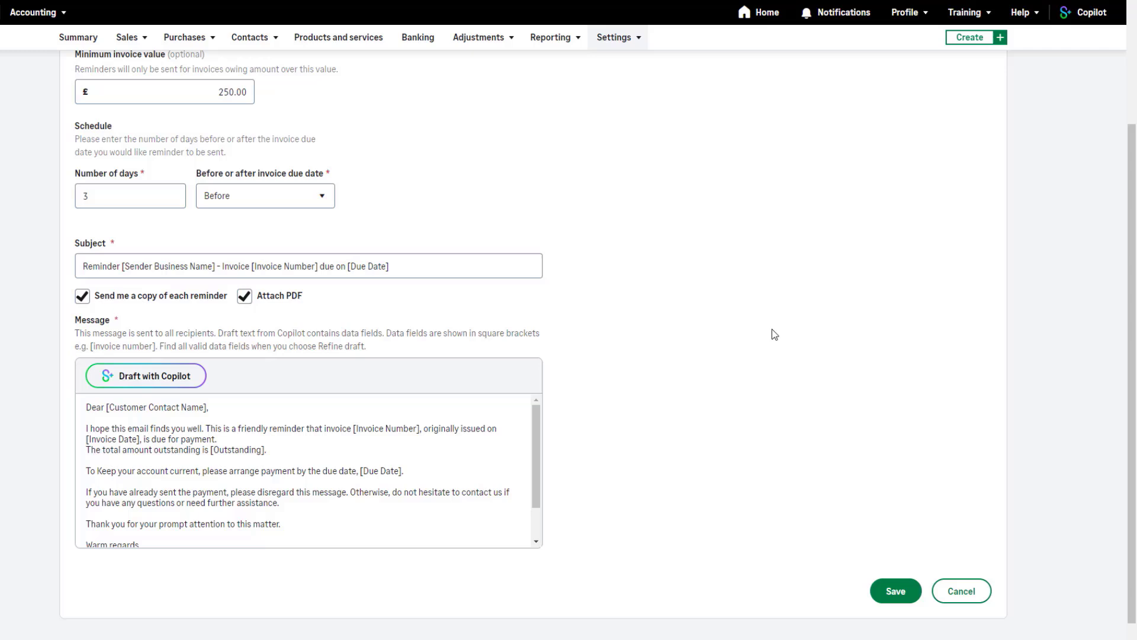
mouse_move(762, 343)
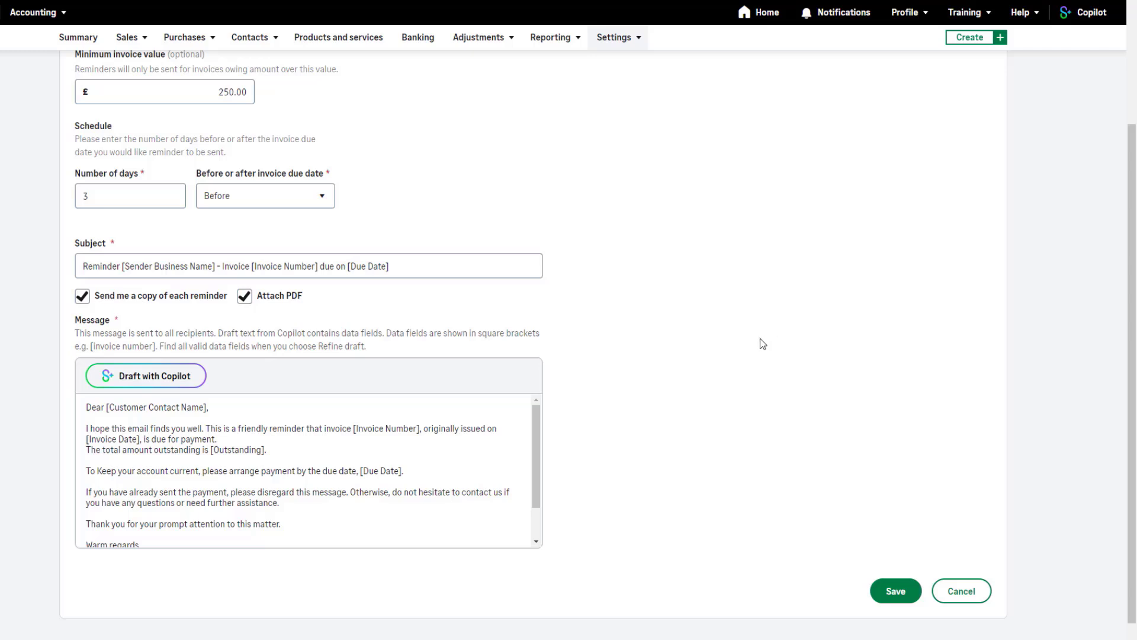
scroll("down", 3)
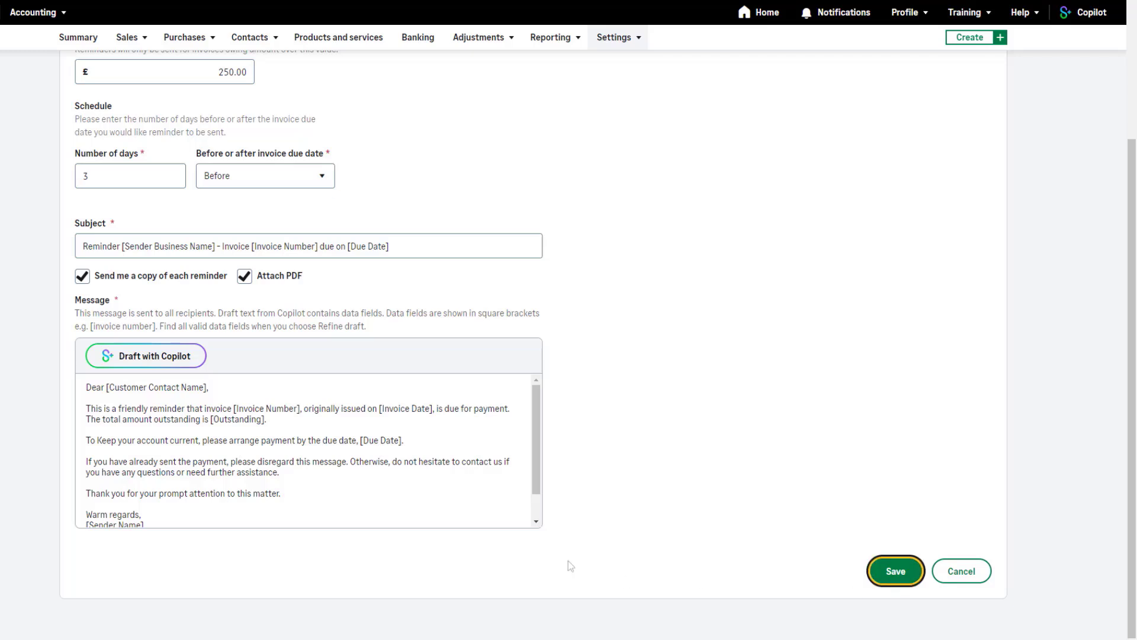
left_click(895, 571)
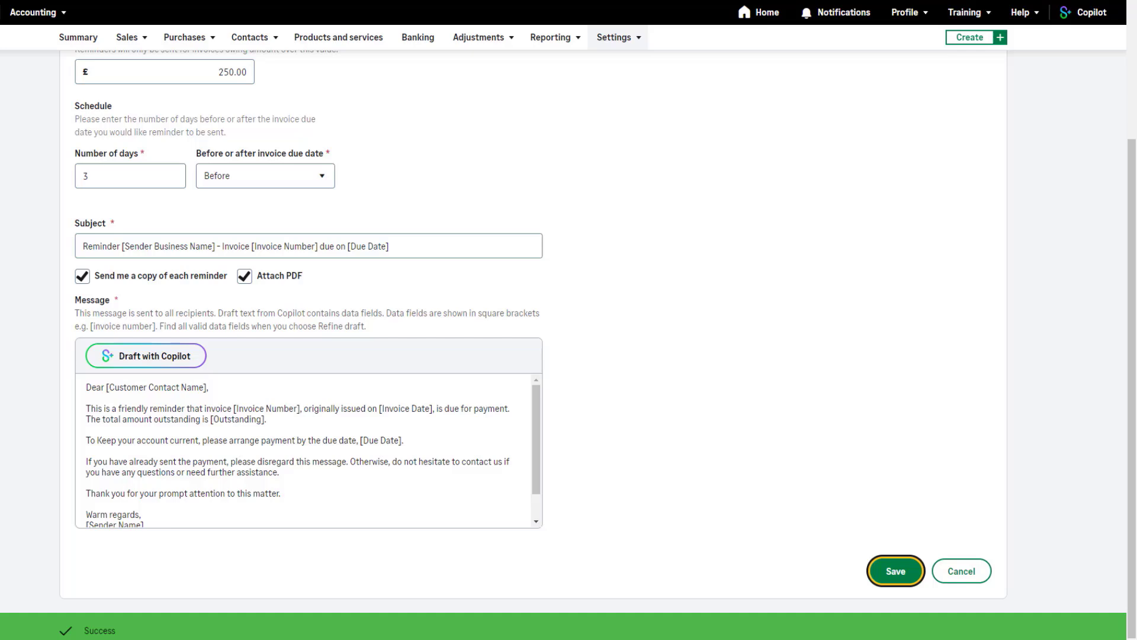
left_click(895, 571)
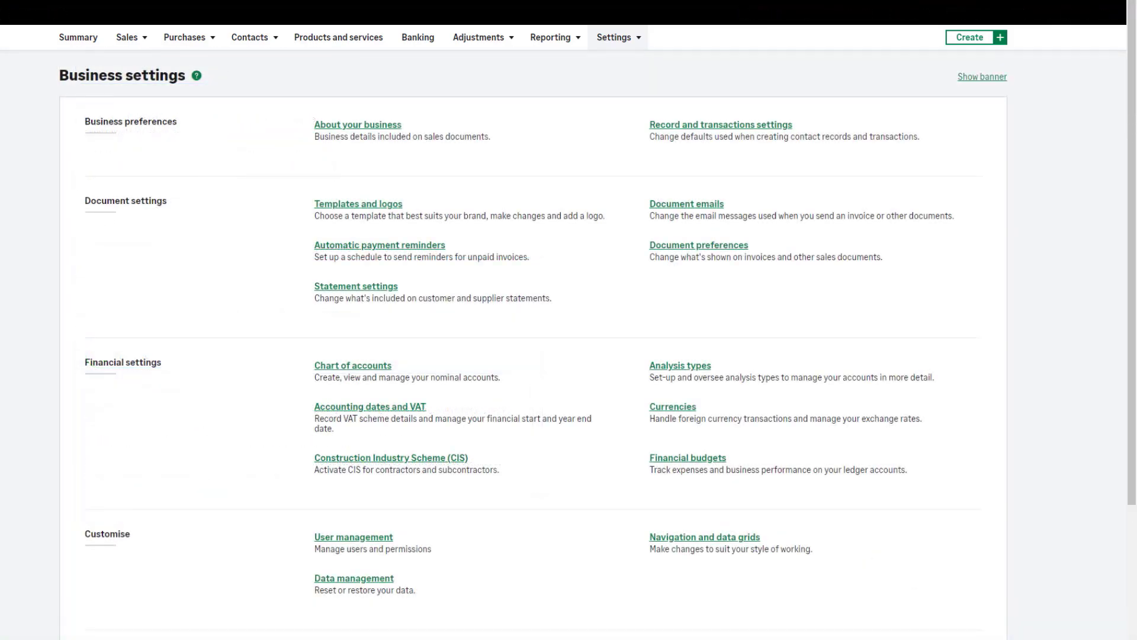